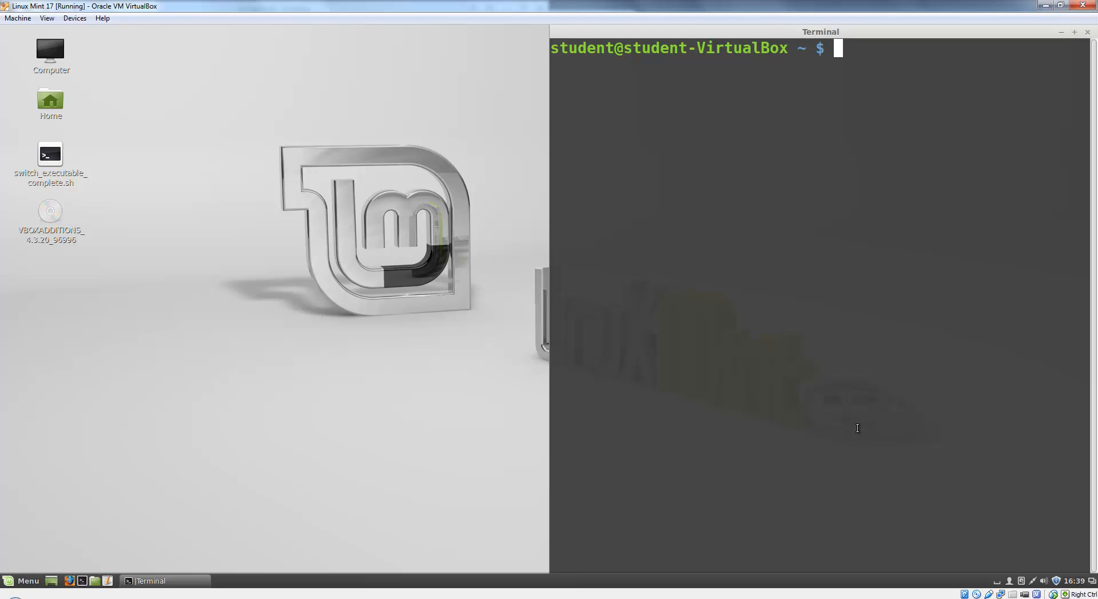
text(ls -a)
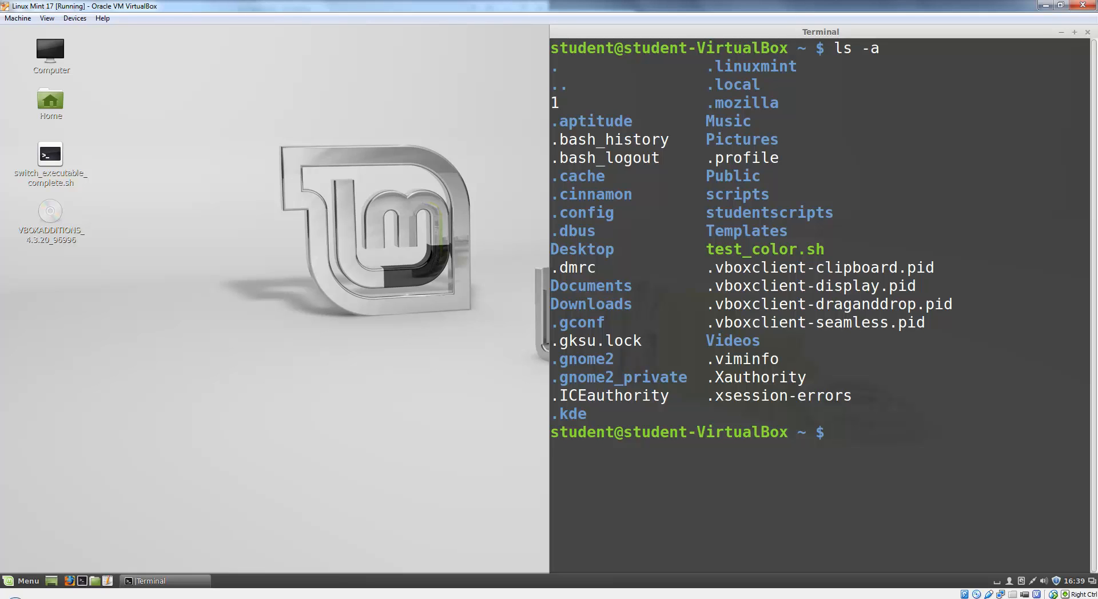
text(gedit .bas)
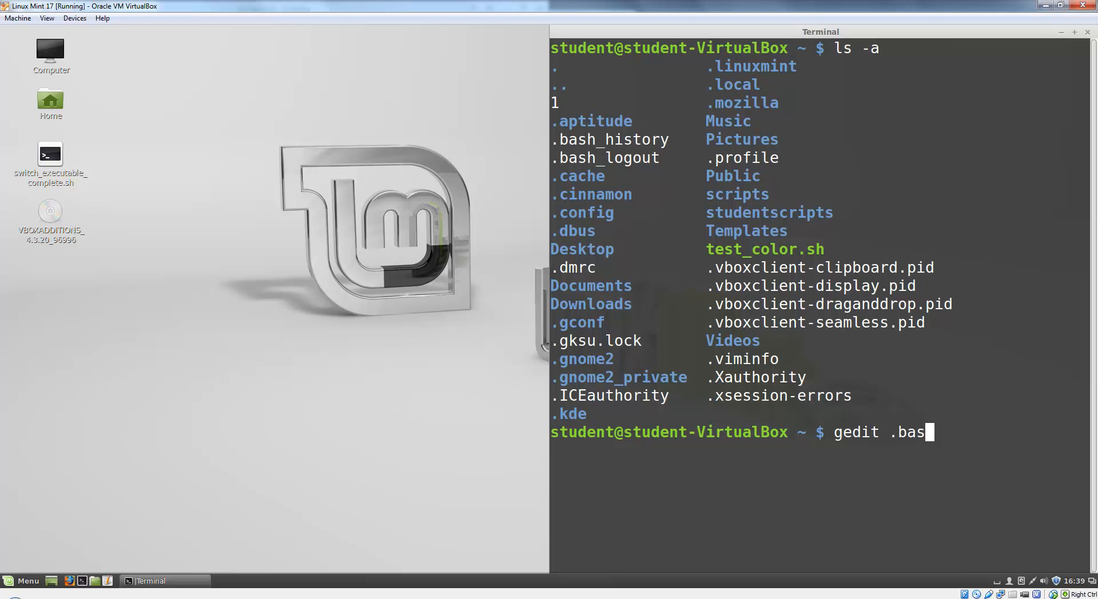
text(hrc)
text(# Custom functions for use in bash)
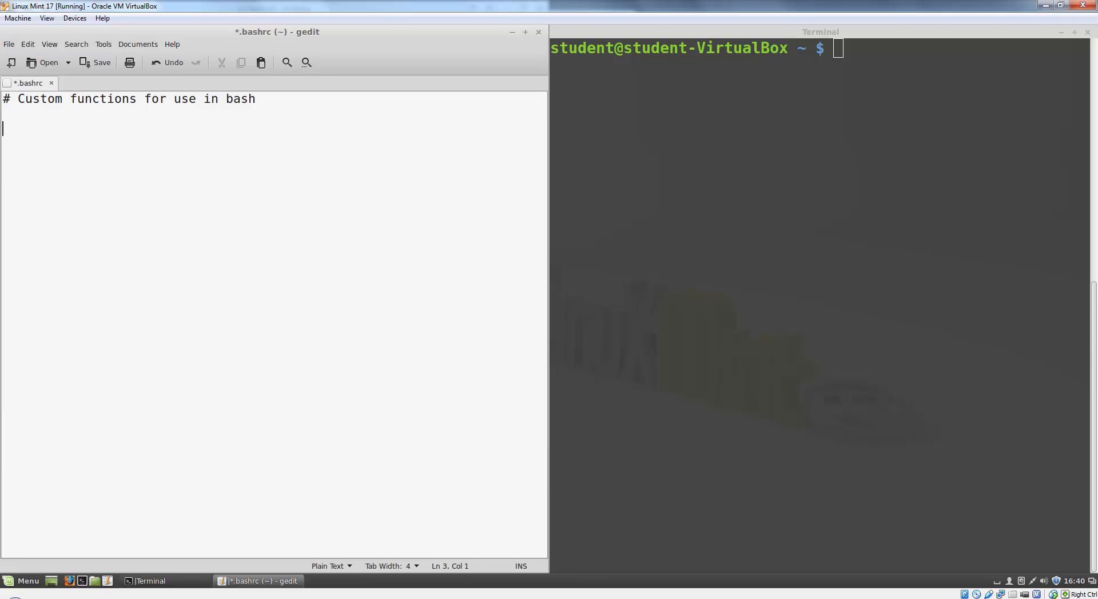
text(new)
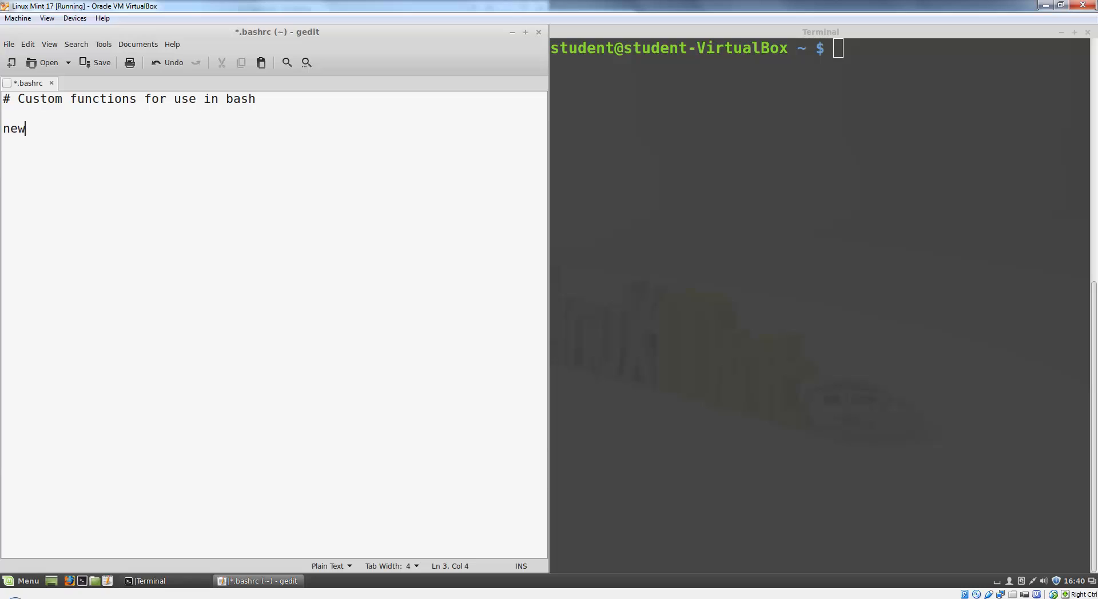
text(script())
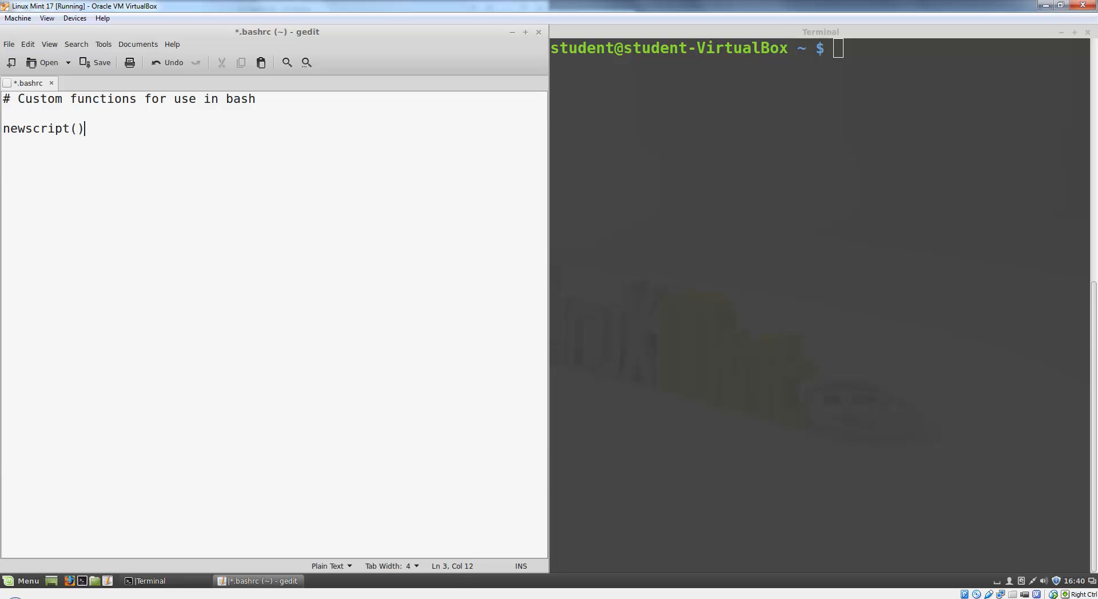
text({)
text(if)
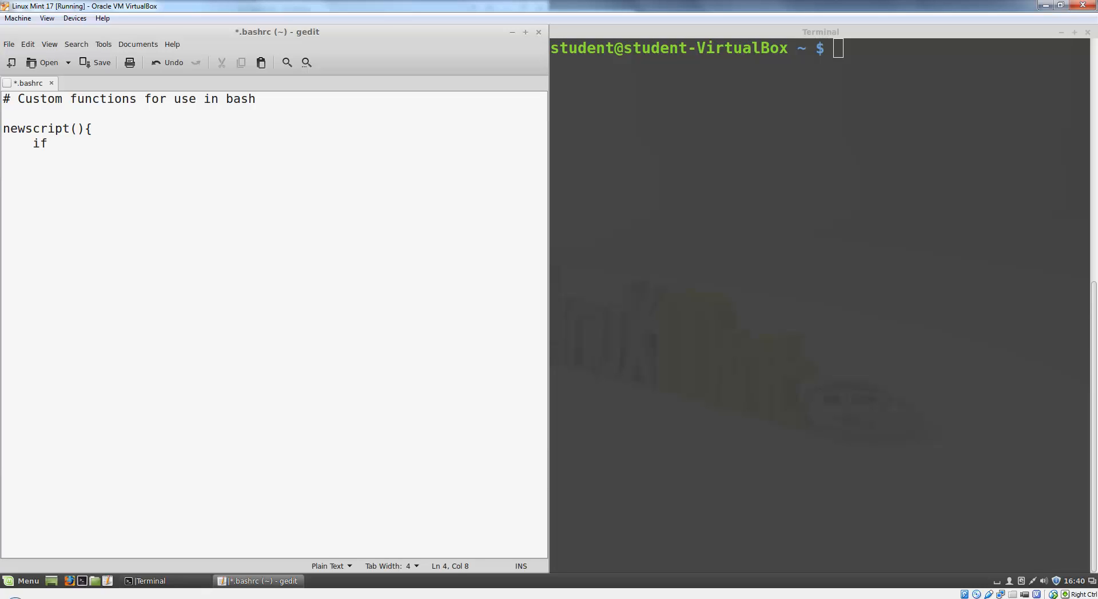
text([ -e)
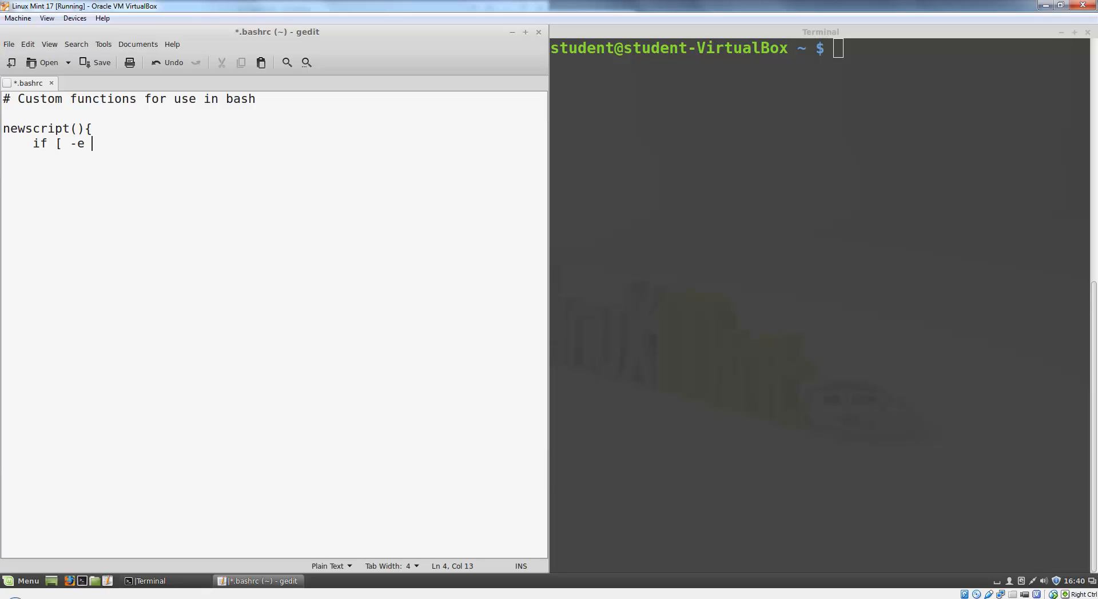
text($1)
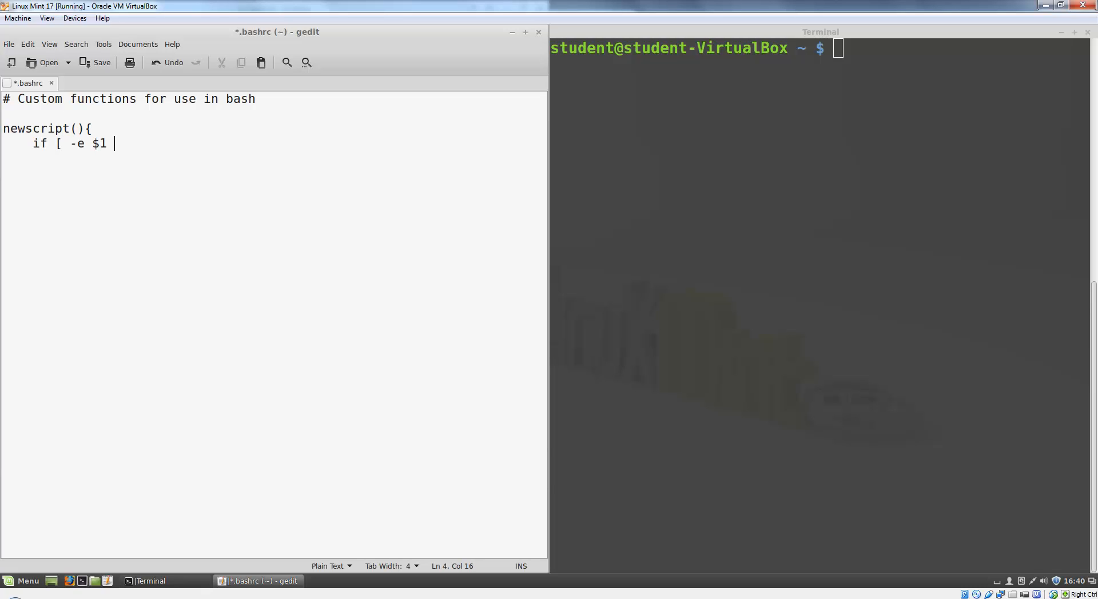
text(])
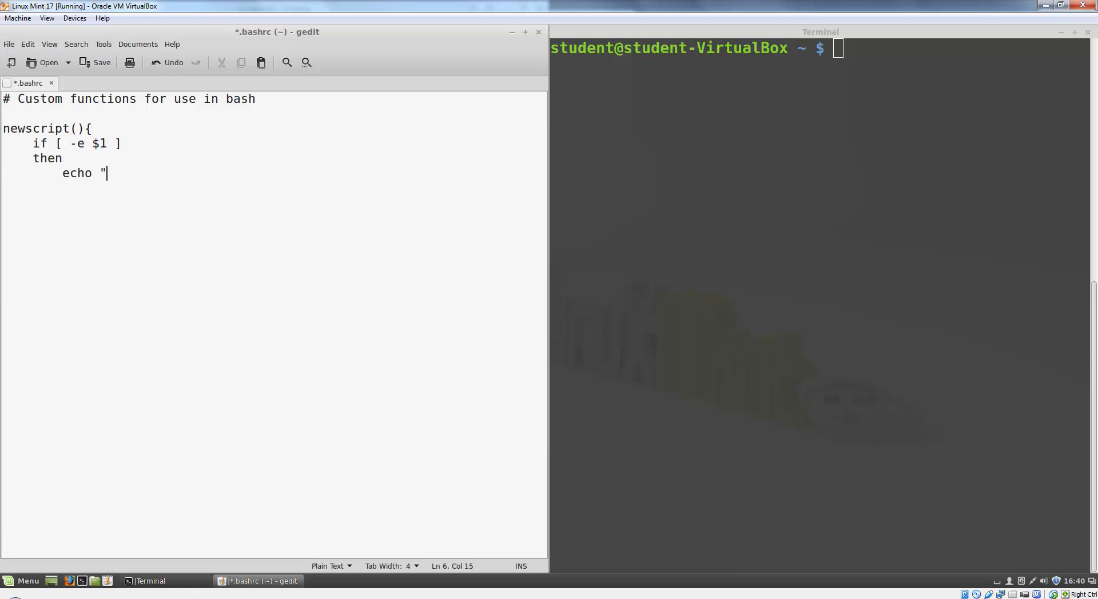
text(File alrady exi)
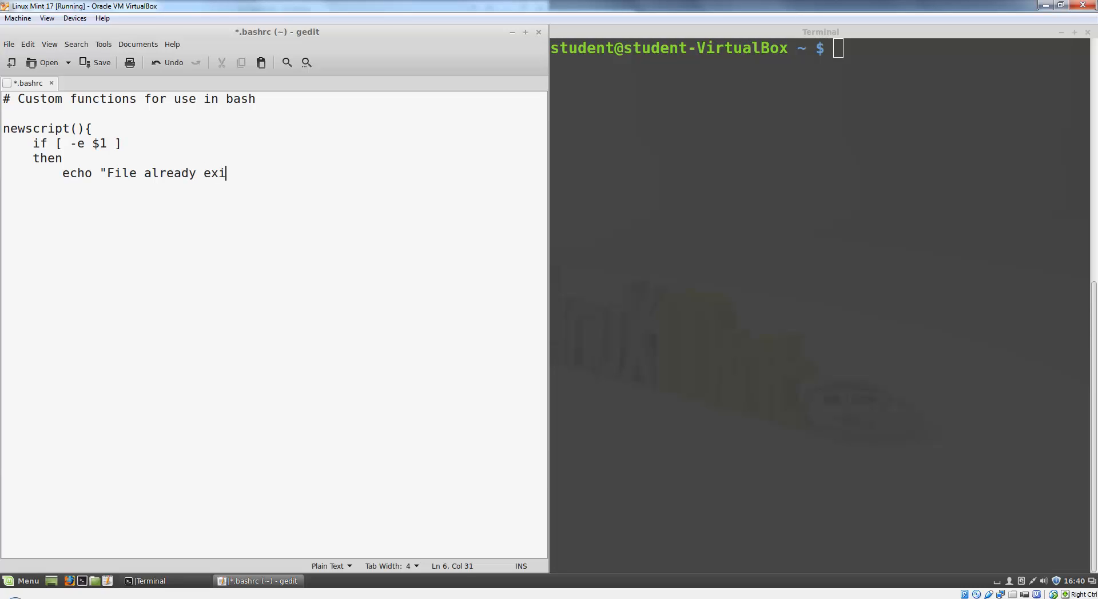
text(sts")
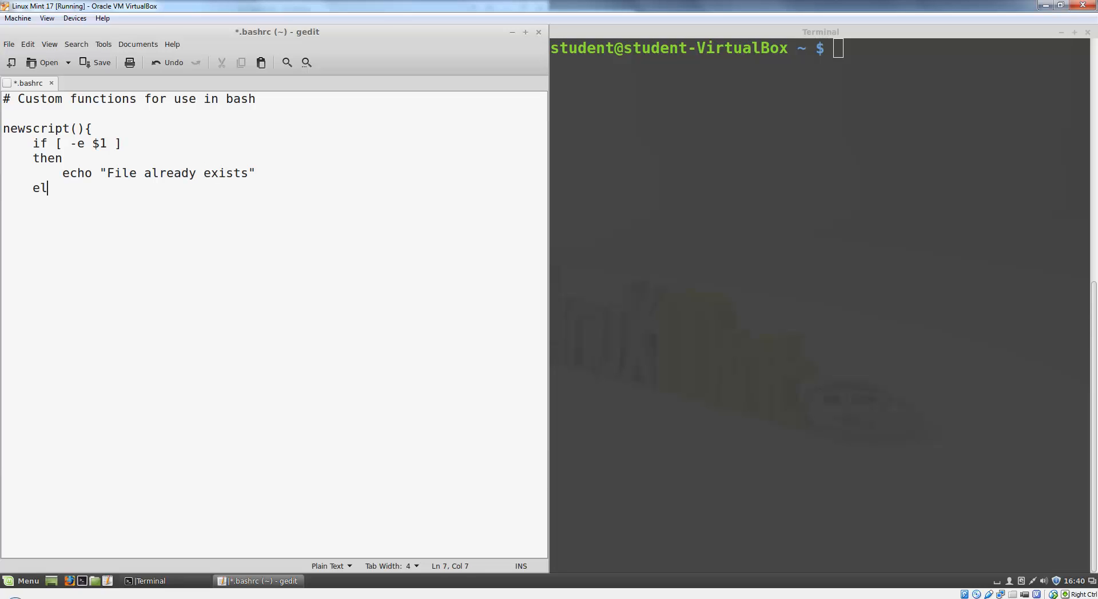
text(se)
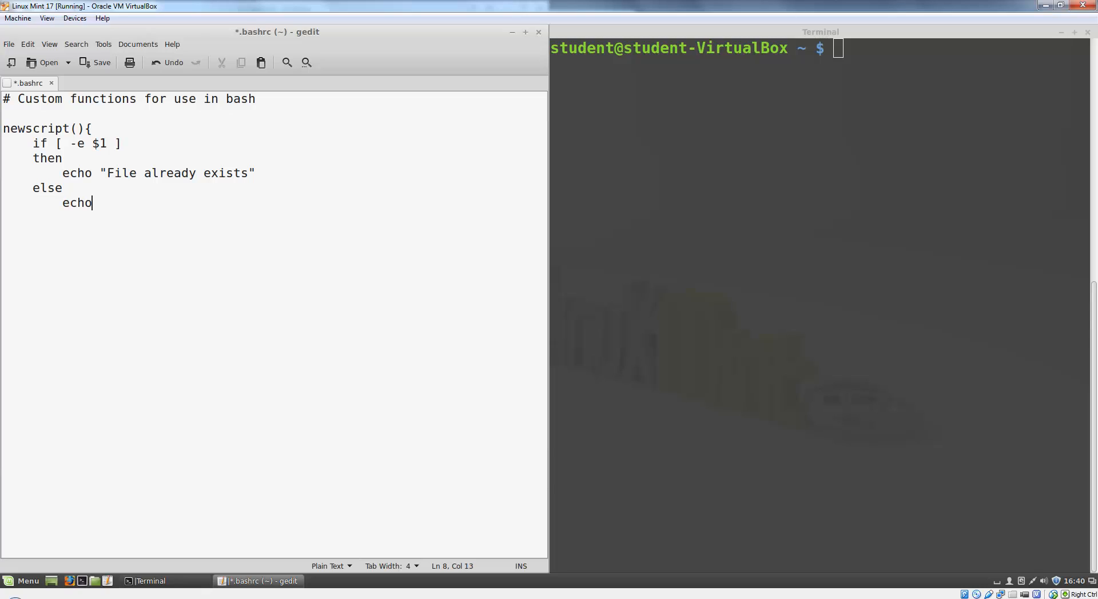
text("#!)
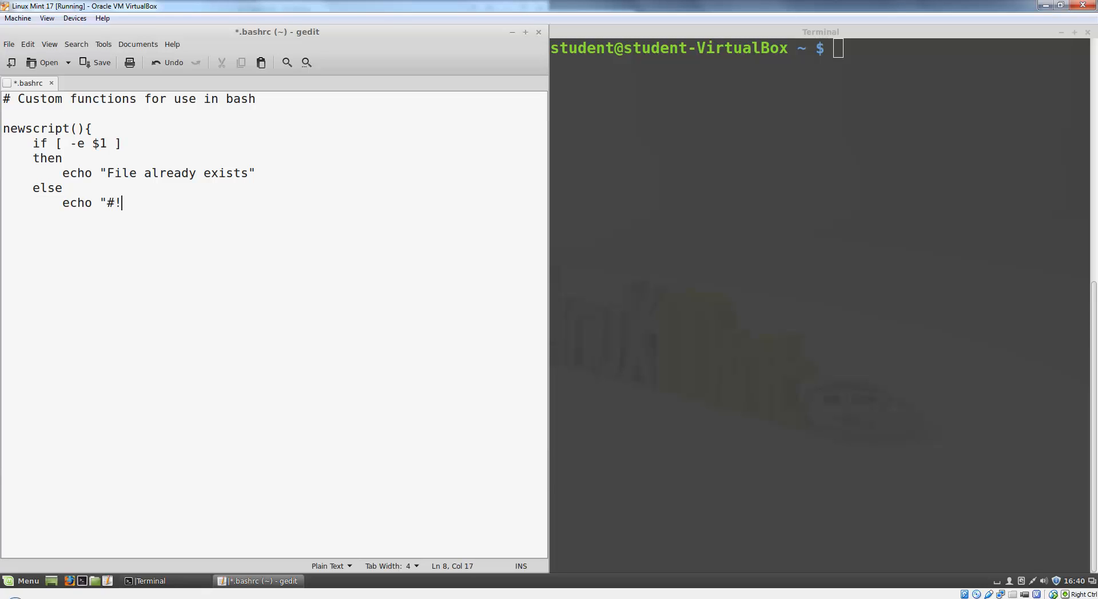
text(/bin)
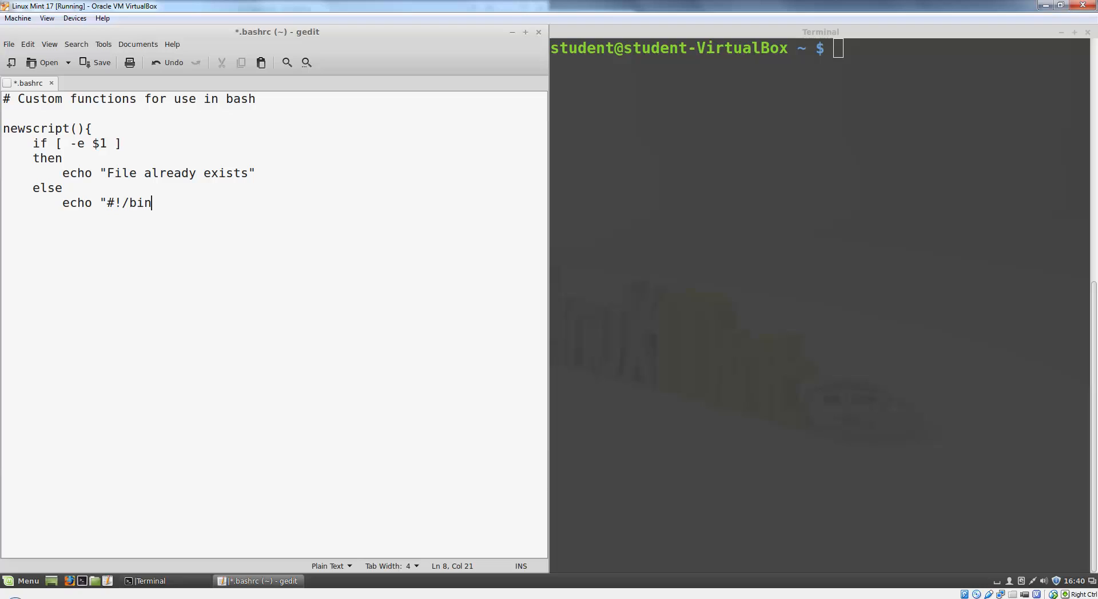
text(/bash)
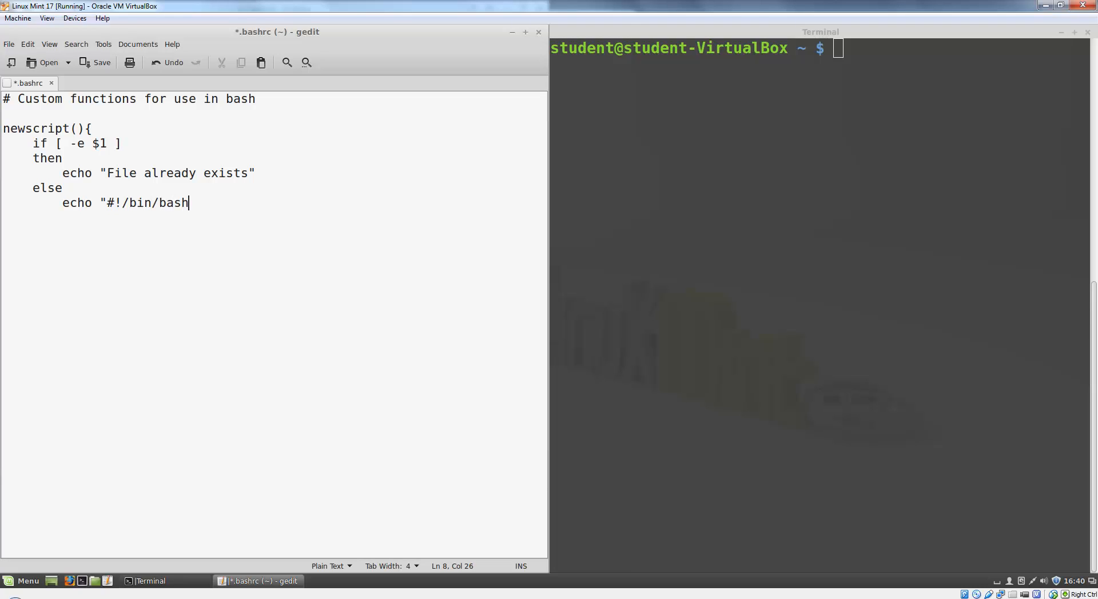
text(" > $1\n)
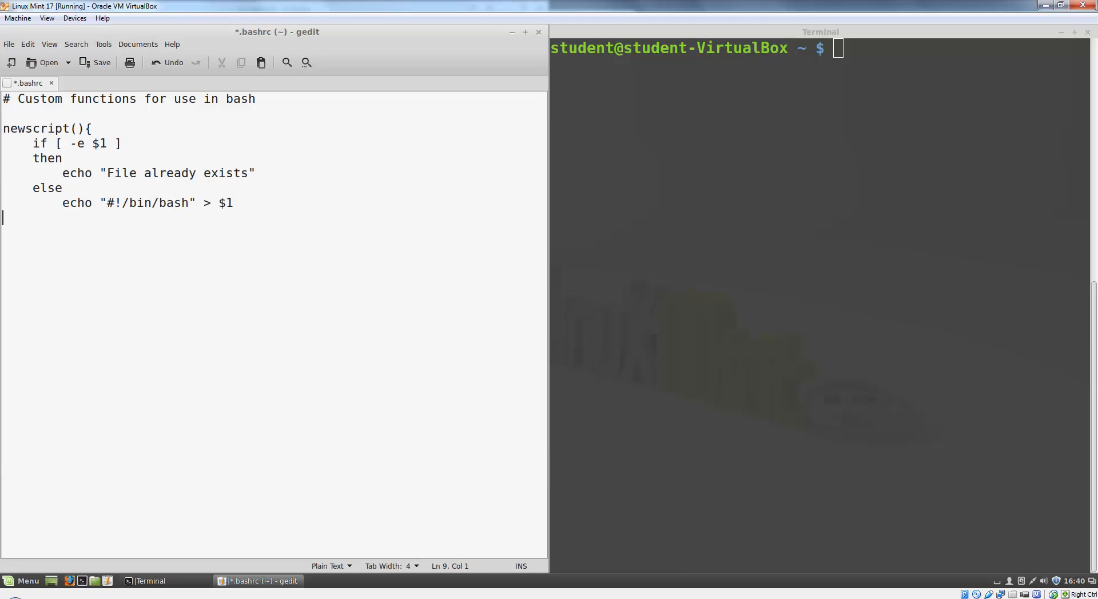
text(echo ")
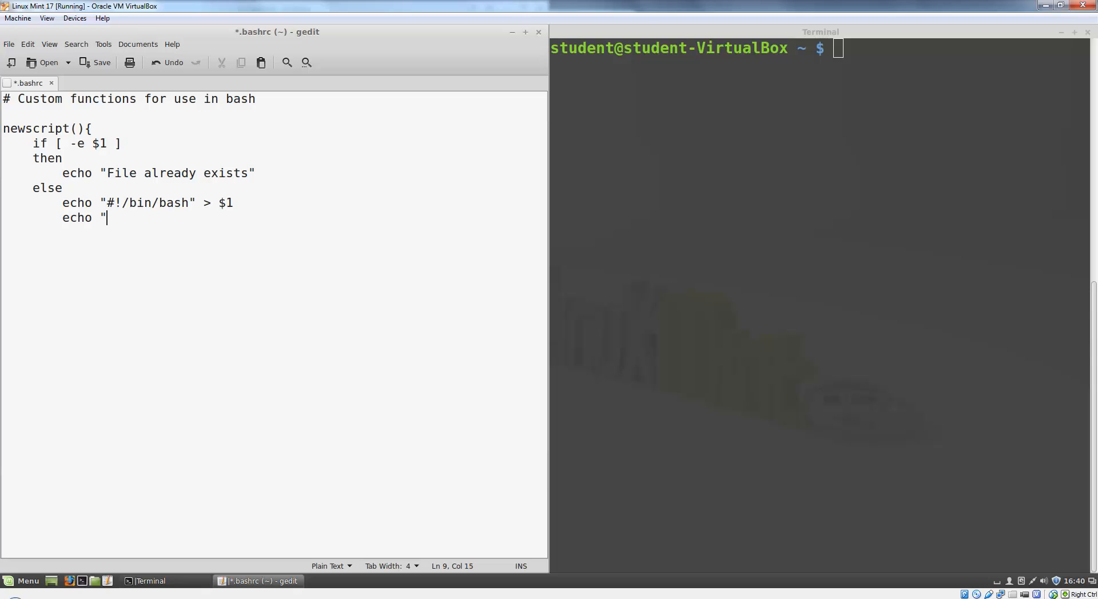
text(#)
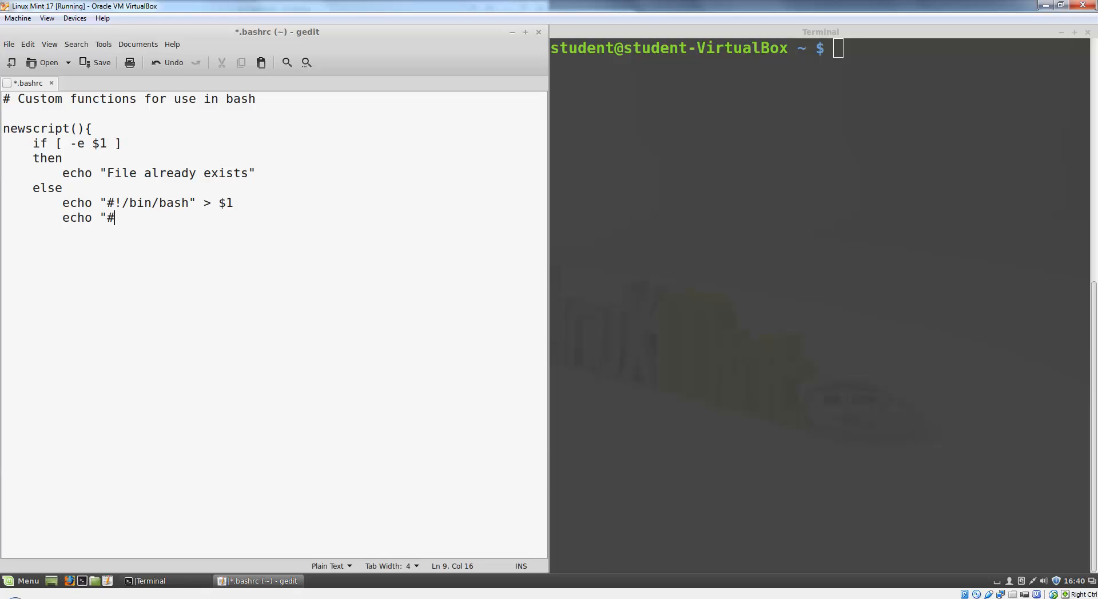
text([Insert)
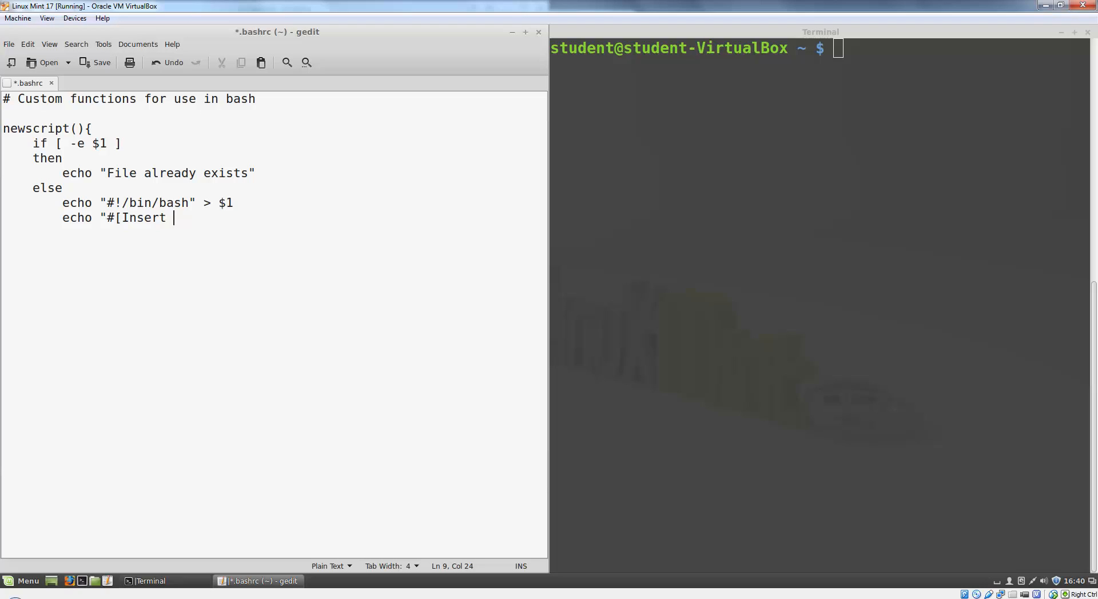
text(des)
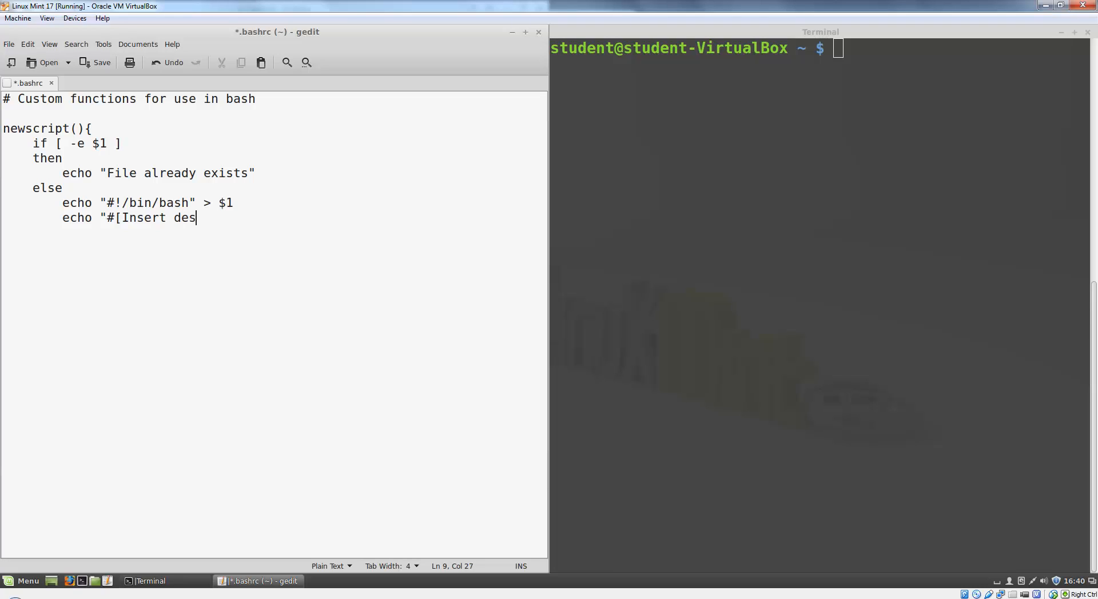
text(cription here)
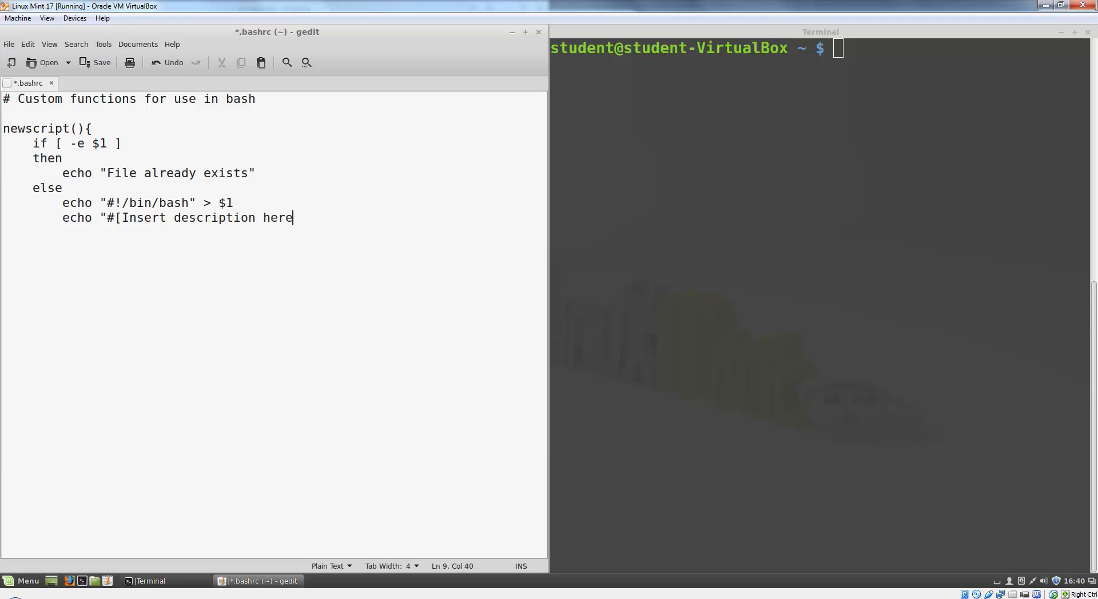
text(])
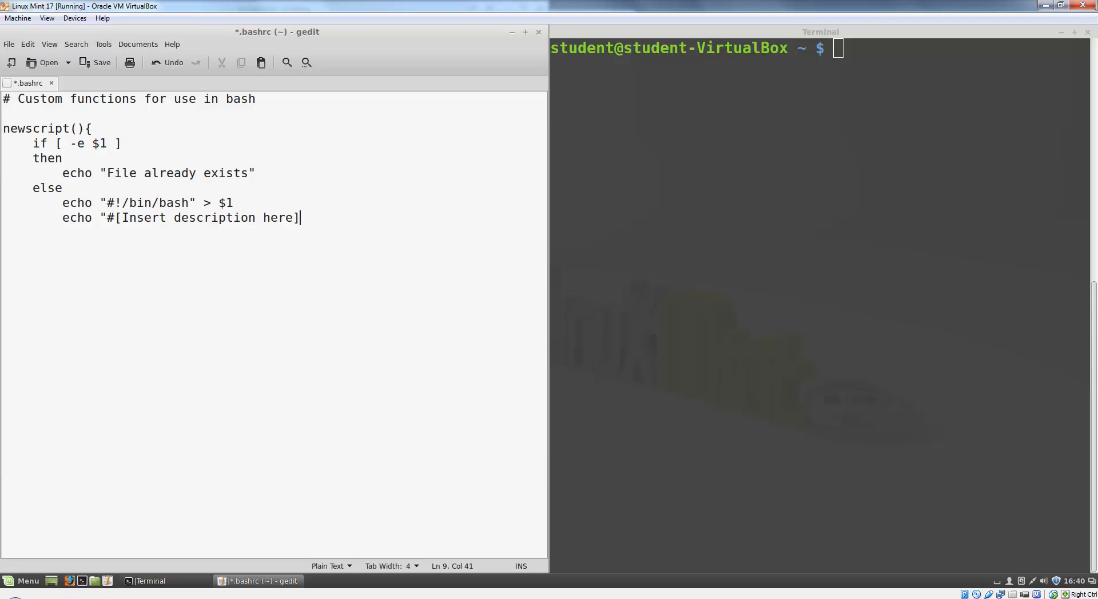
text(" >> $1)
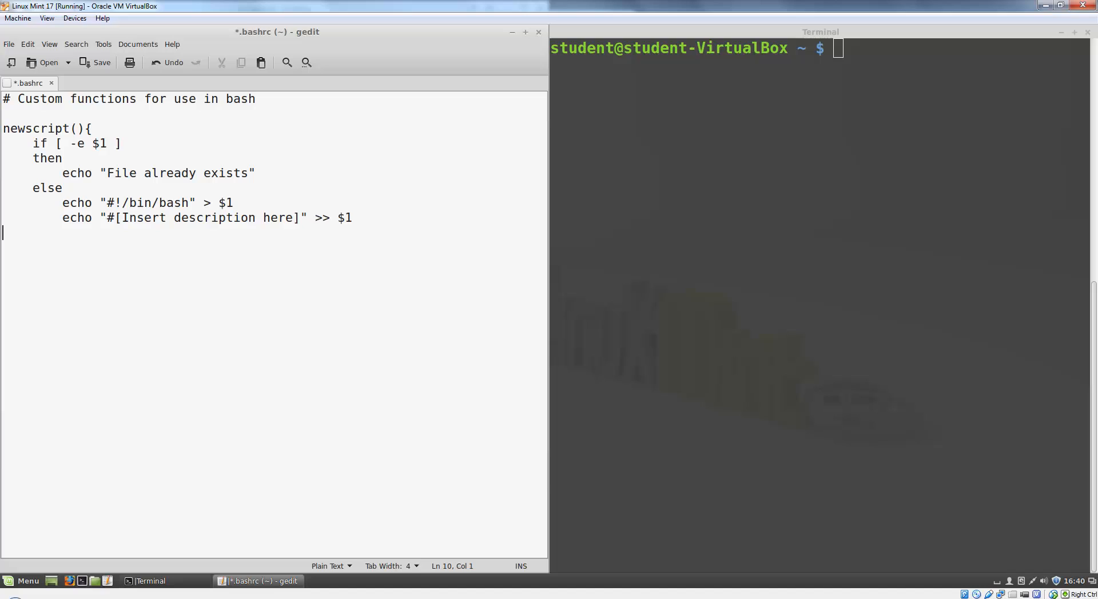
text(echo)
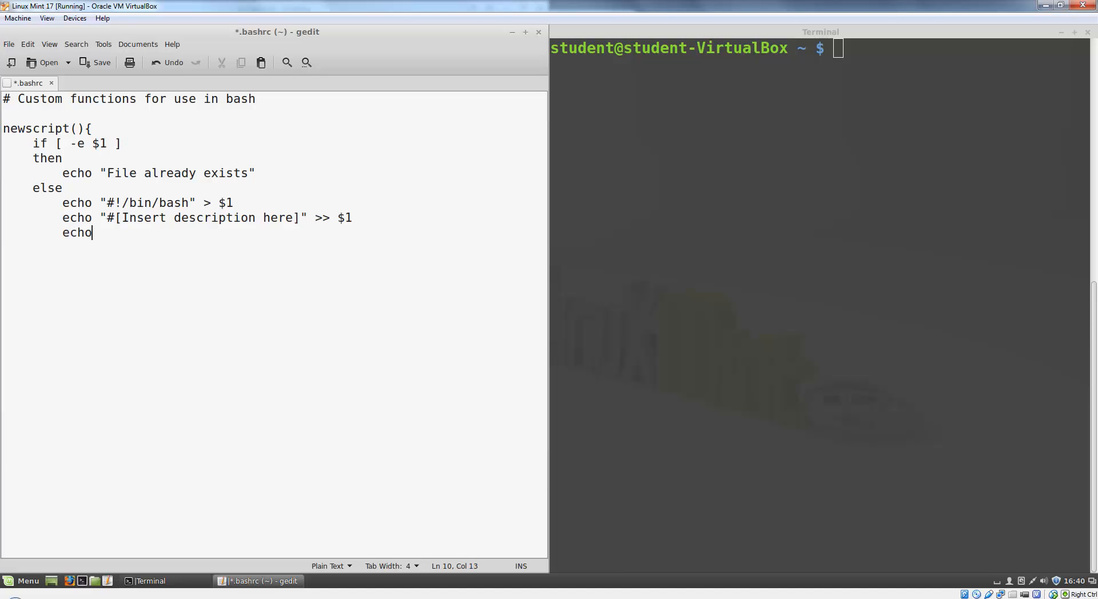
text("#)
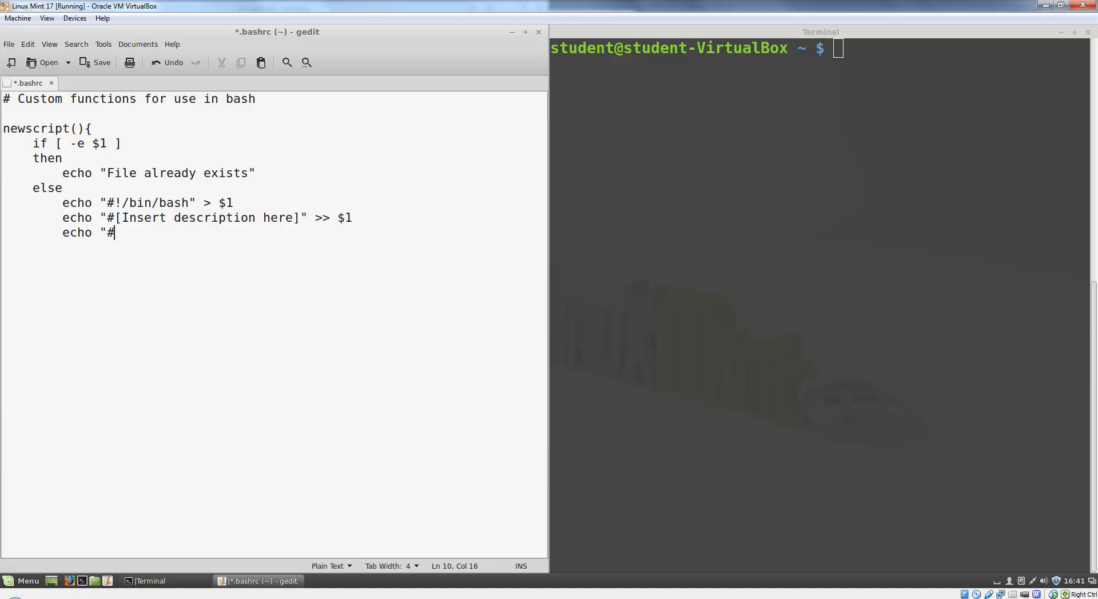
text(Created b)
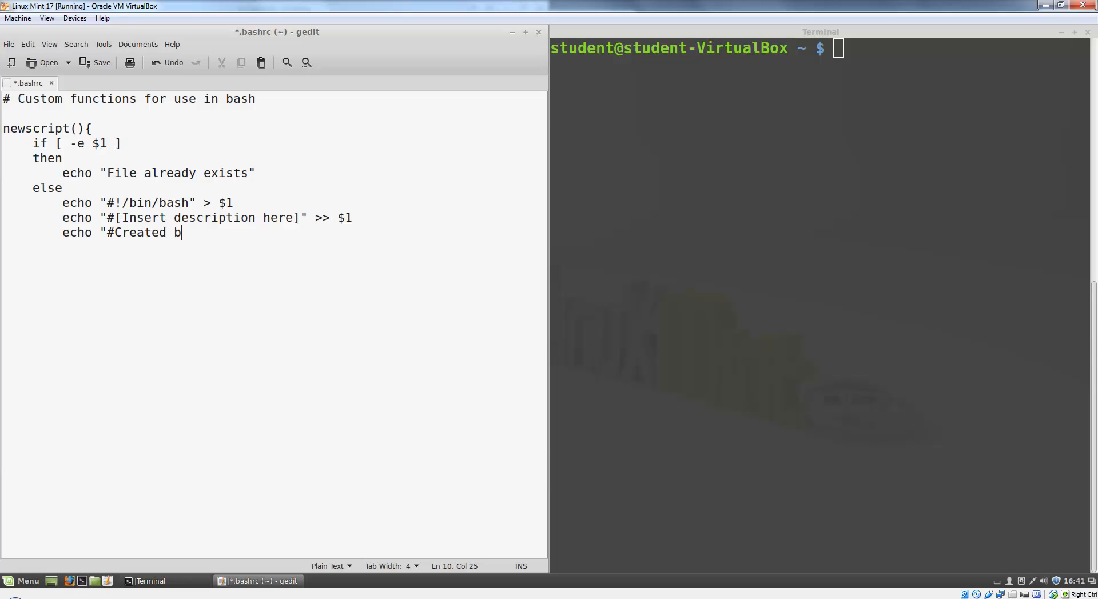
text(y $USER)
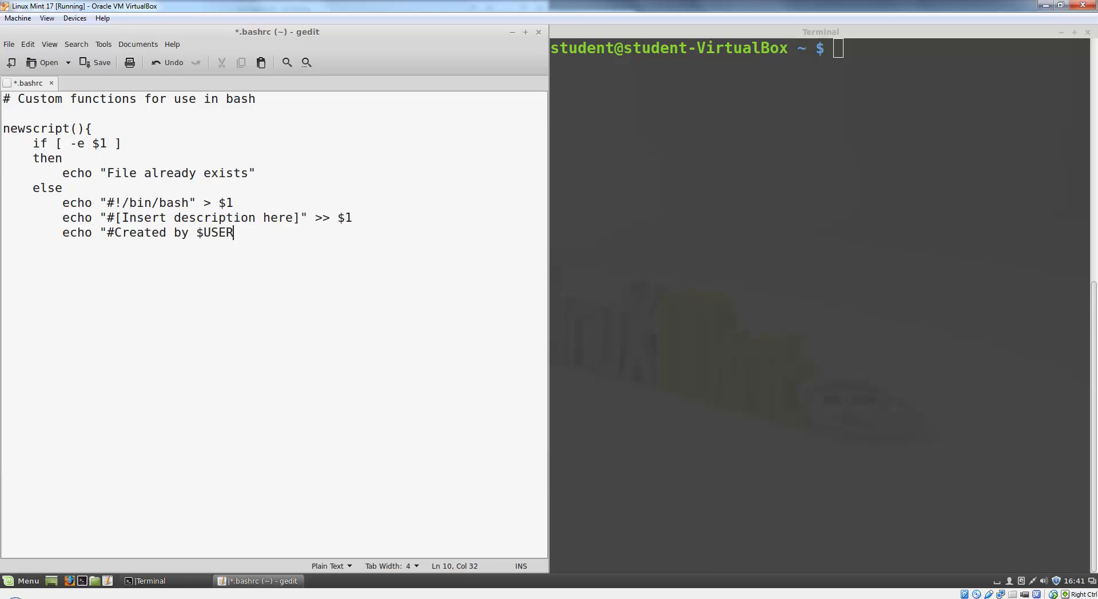
text(on $)
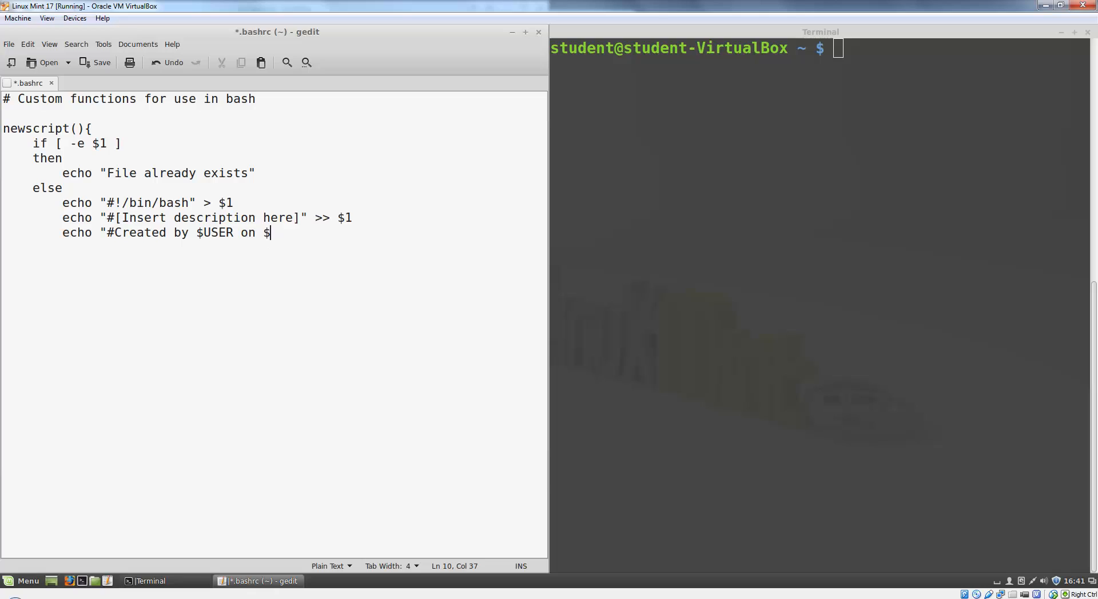
text((date)
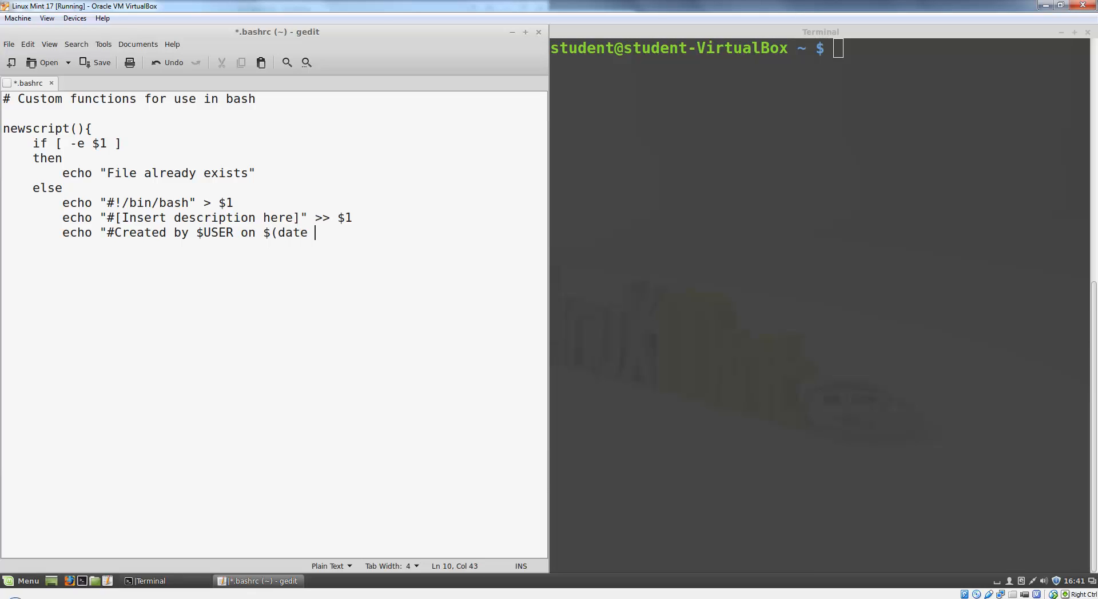
text(+')
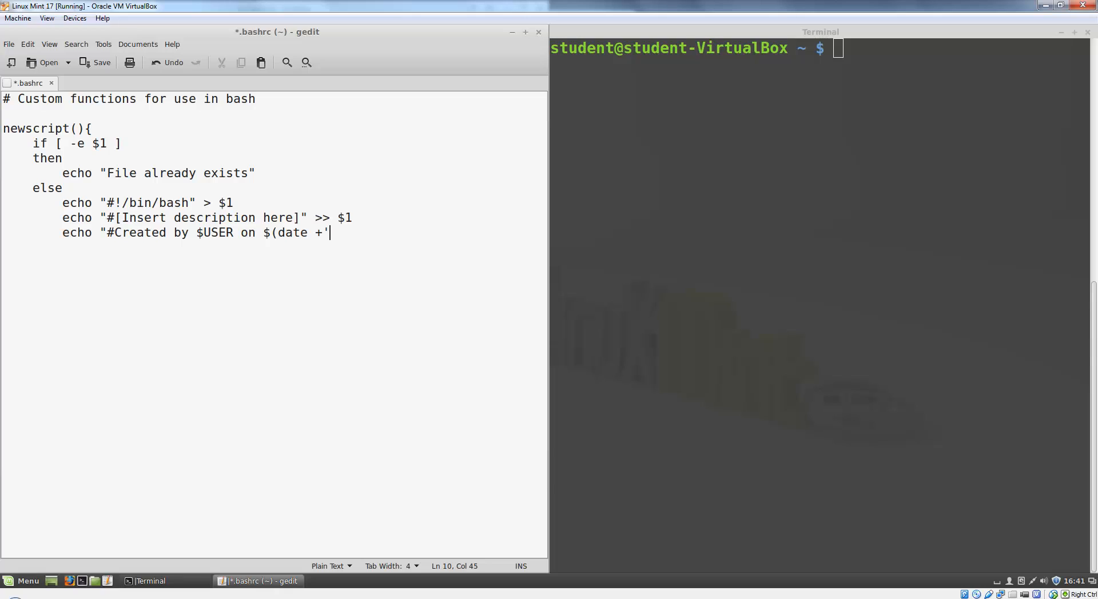
text(%B)
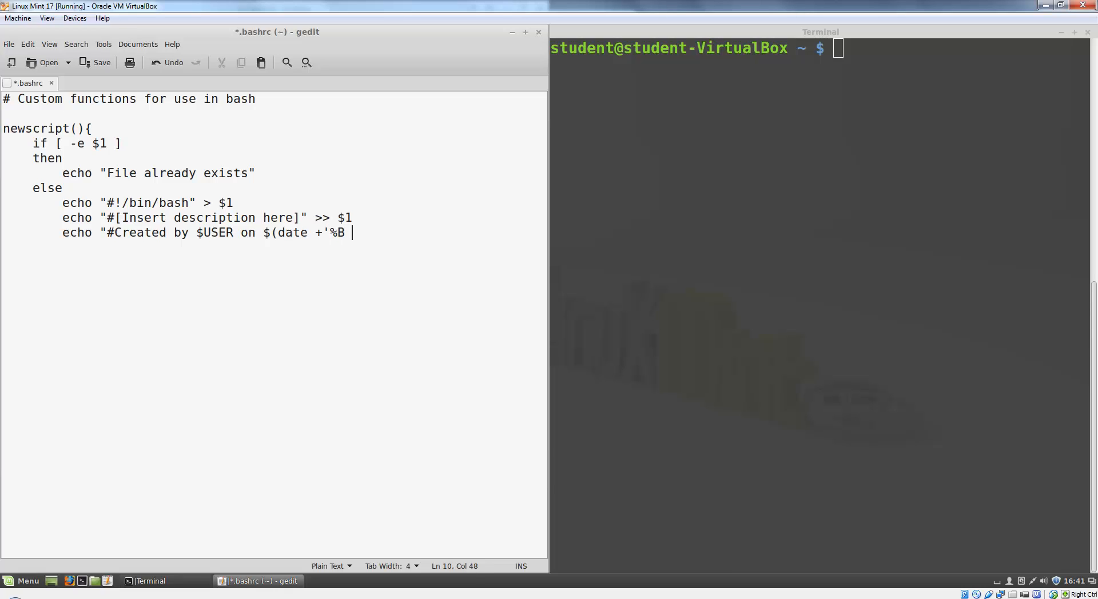
text(%d,)
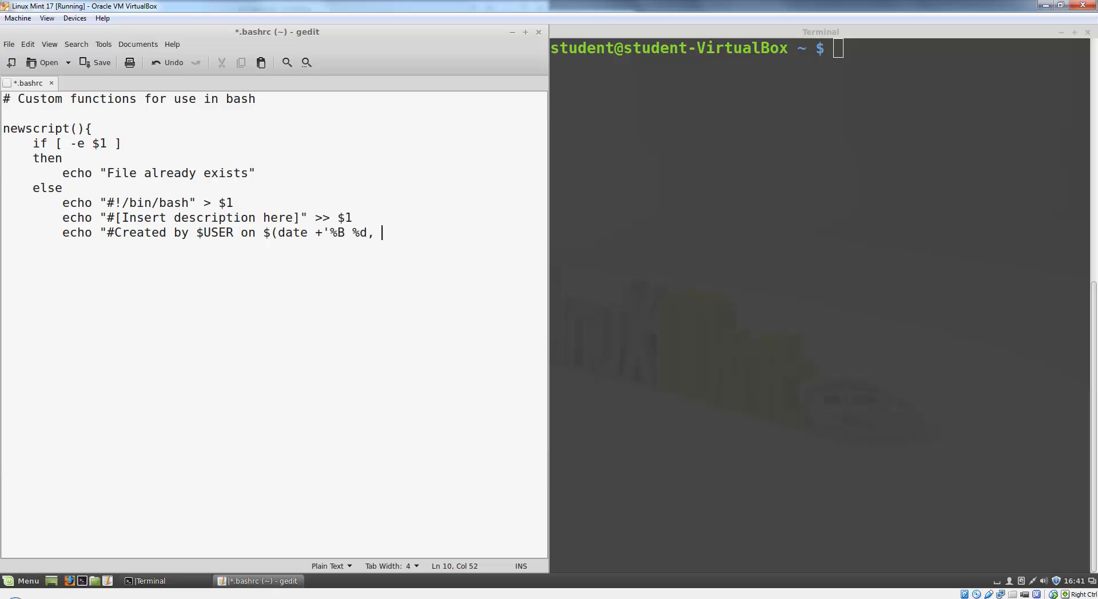
text(%y')
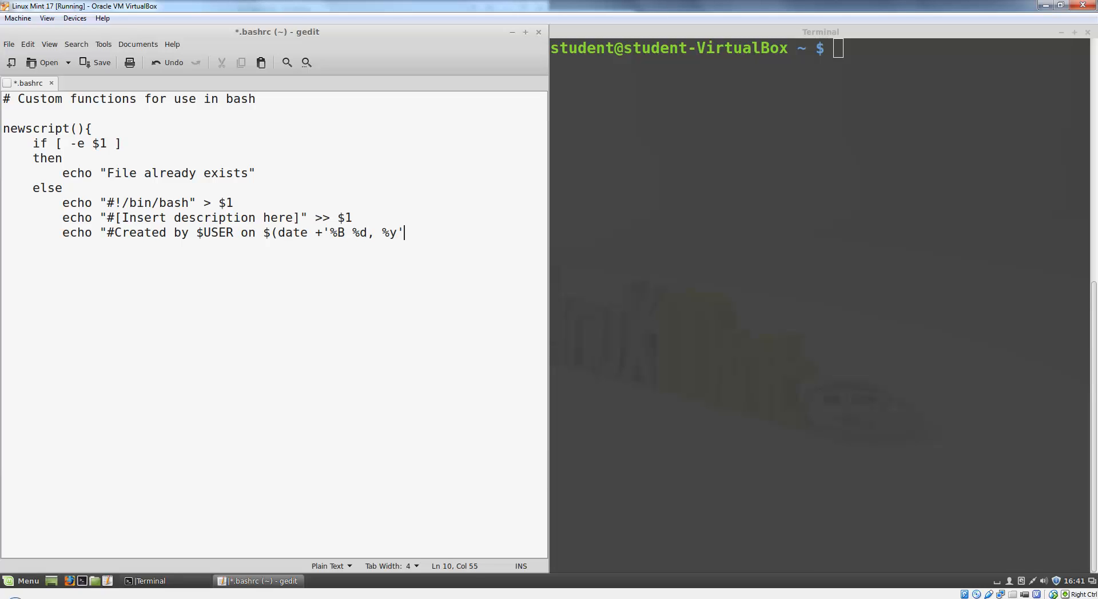
text()" >> $1)
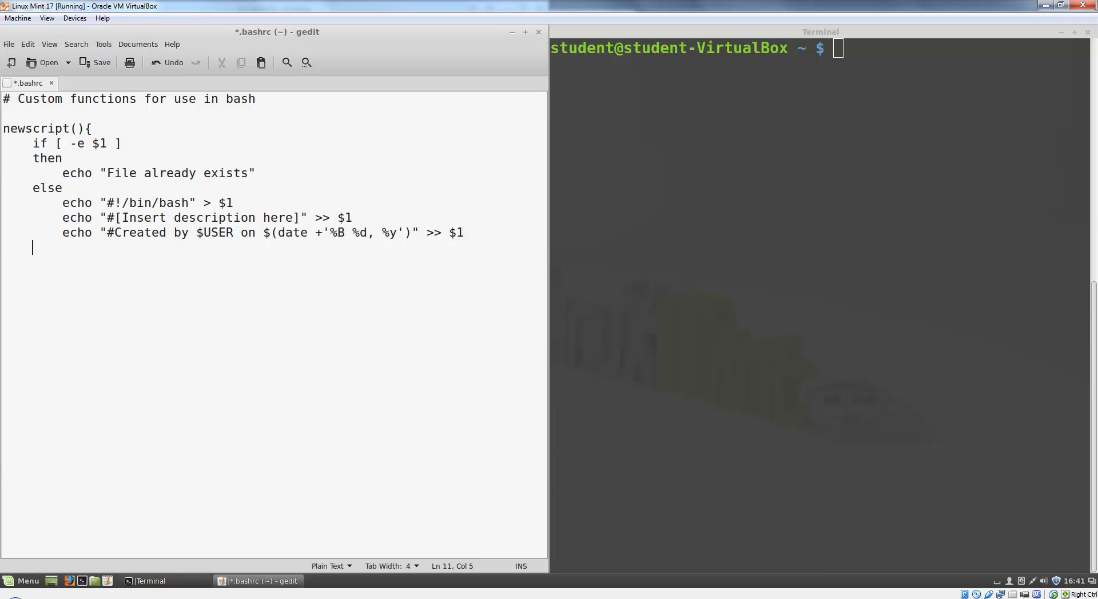
key(Tab)
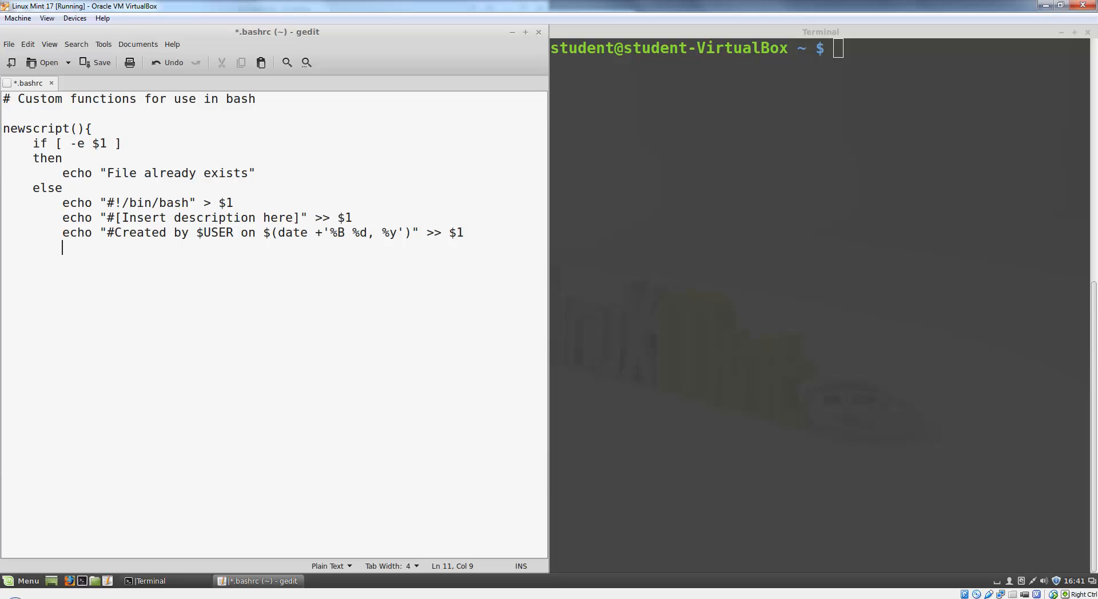
text(gedit)
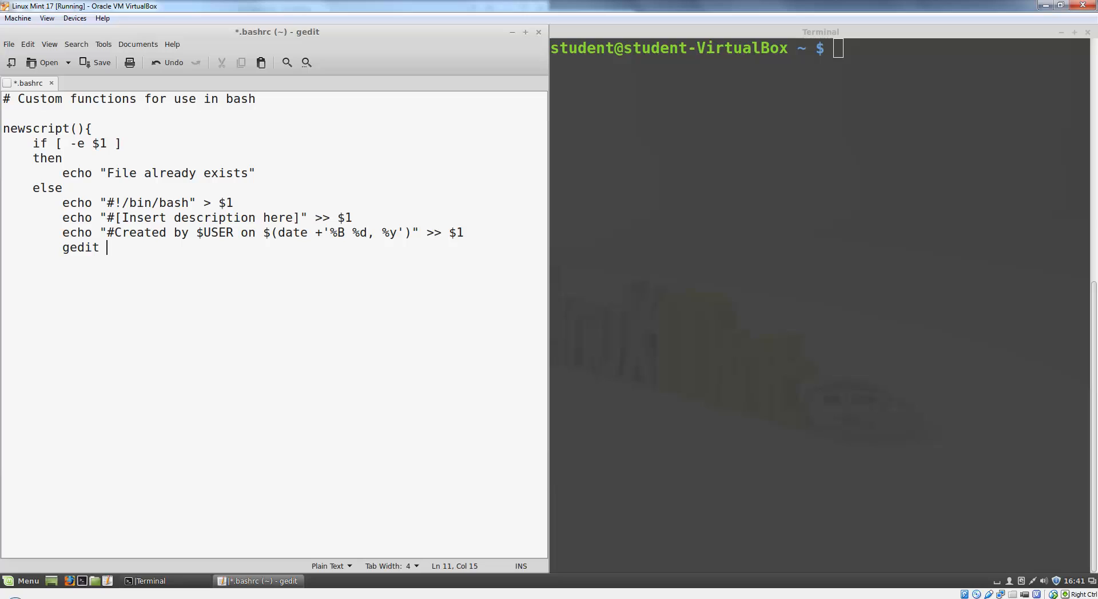
text($1)
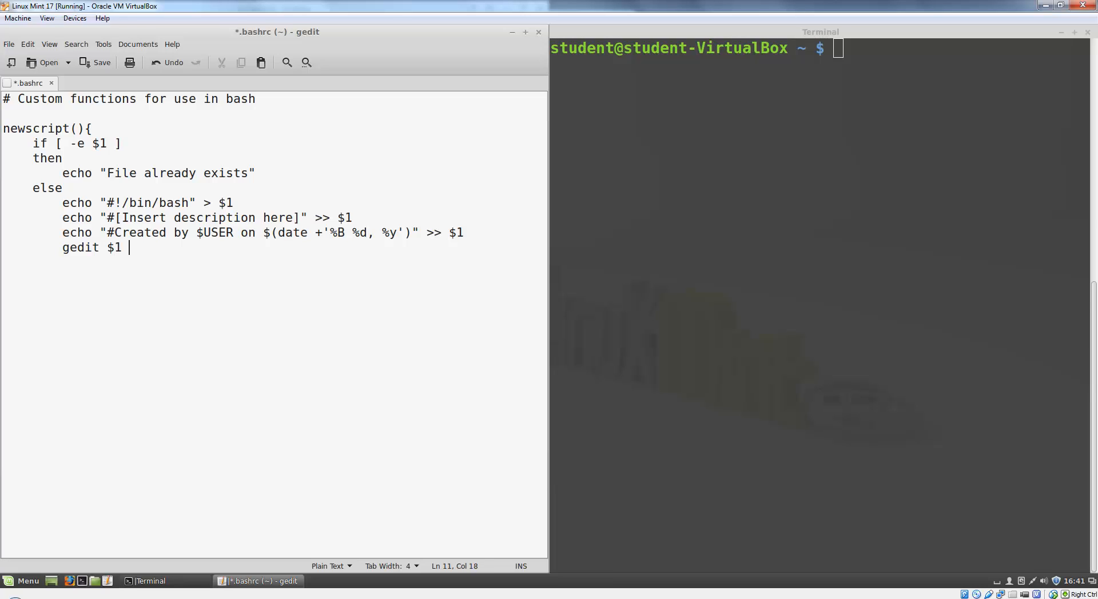
text(&)
text(fi)
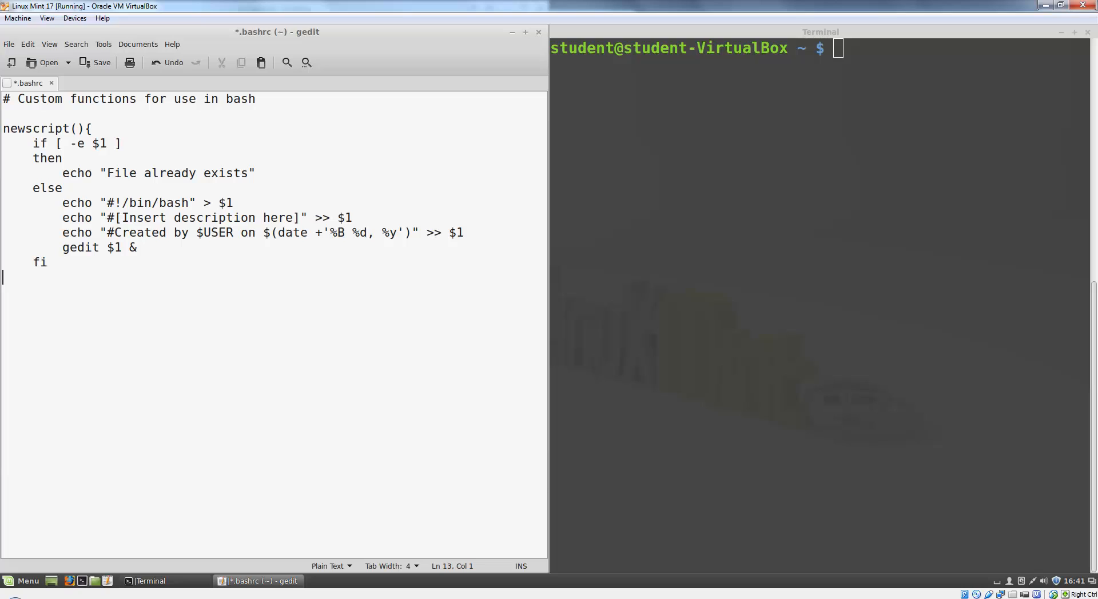
text(})
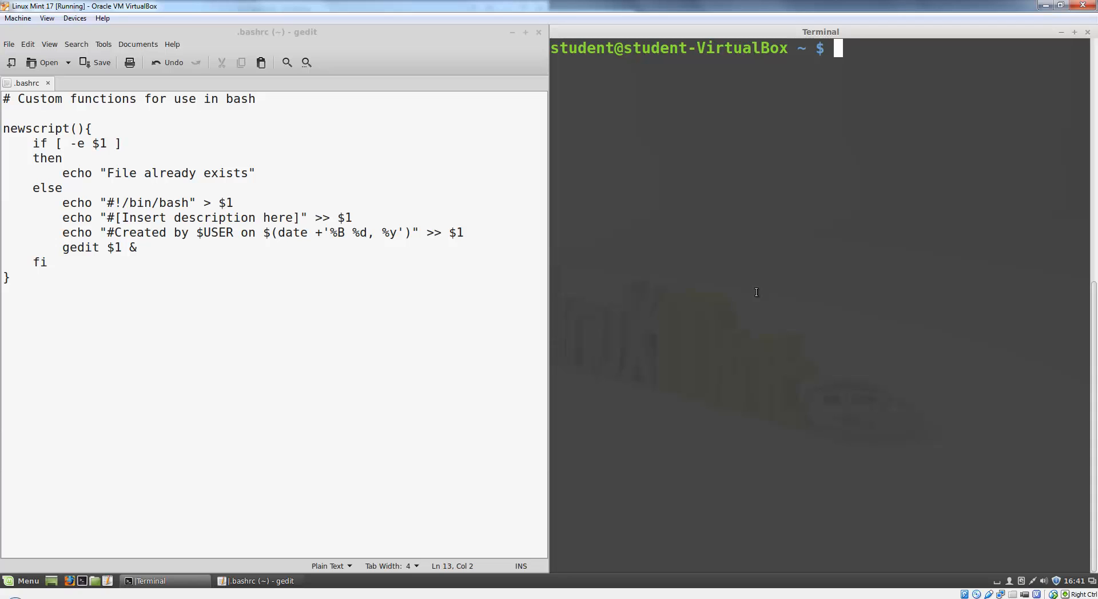
text(newscript testfile)
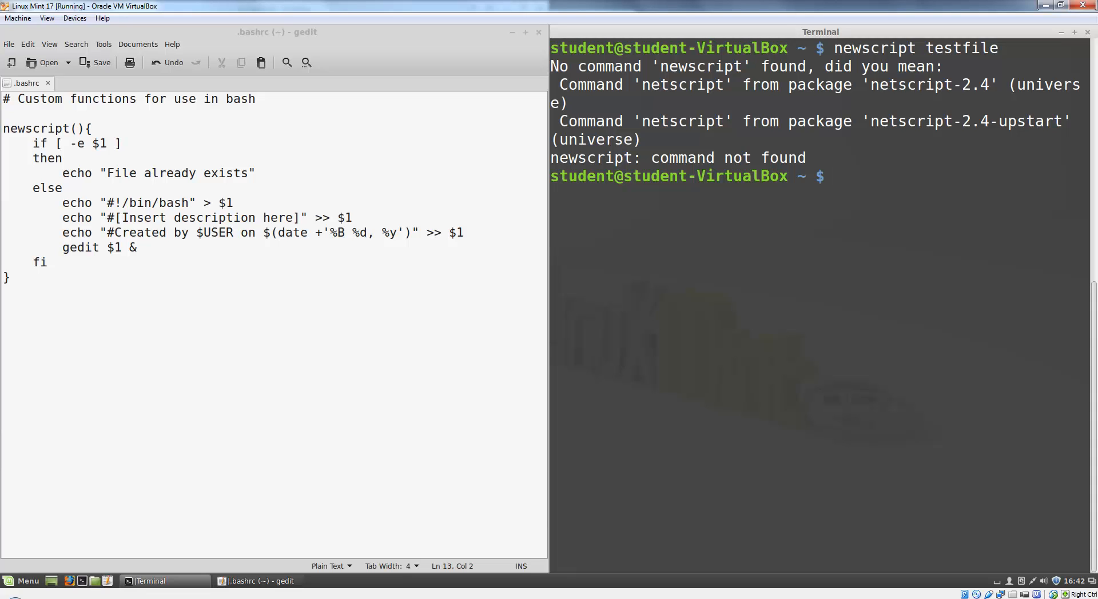
text(source)
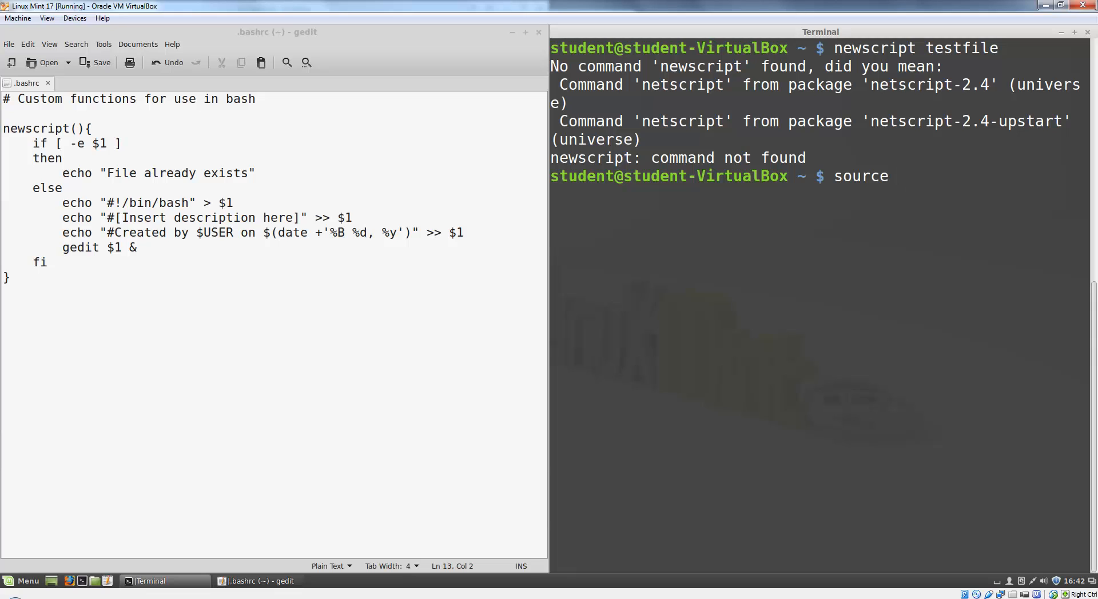
text(.bash)
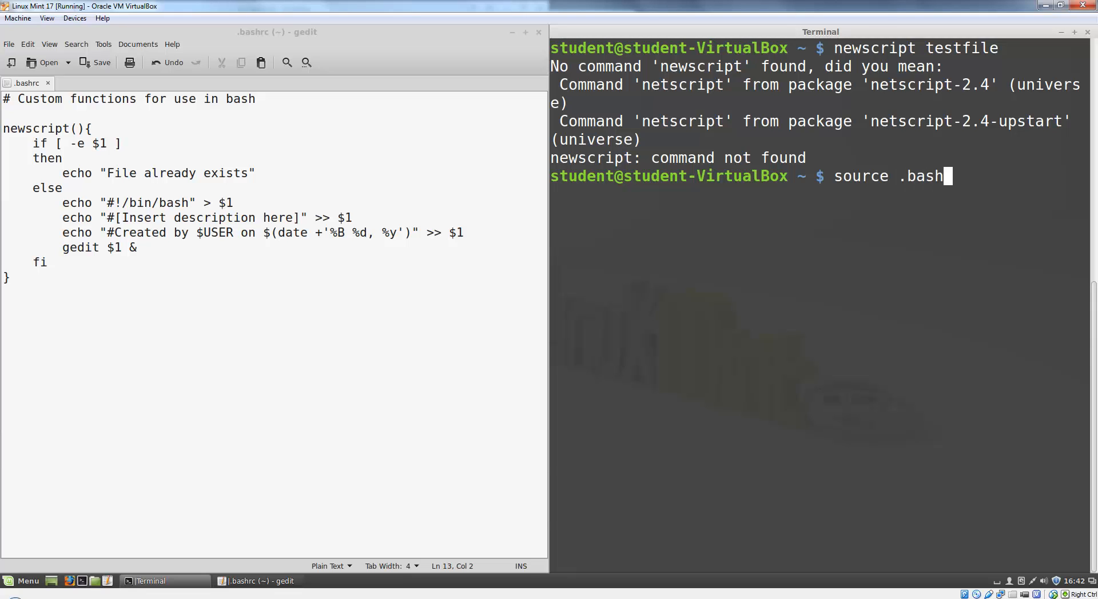
text(rc)
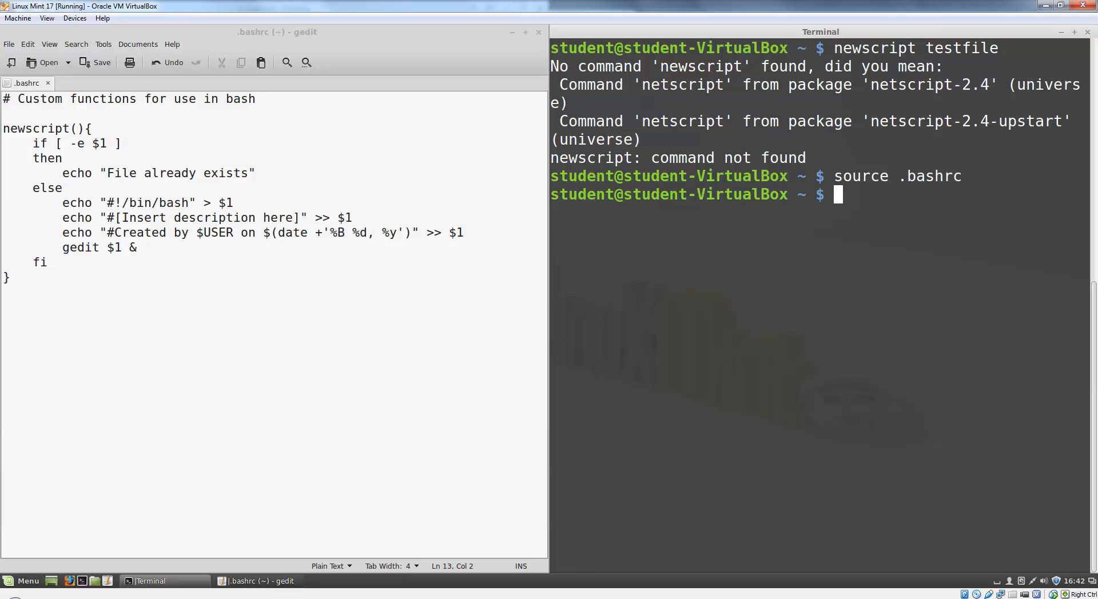
text(new)
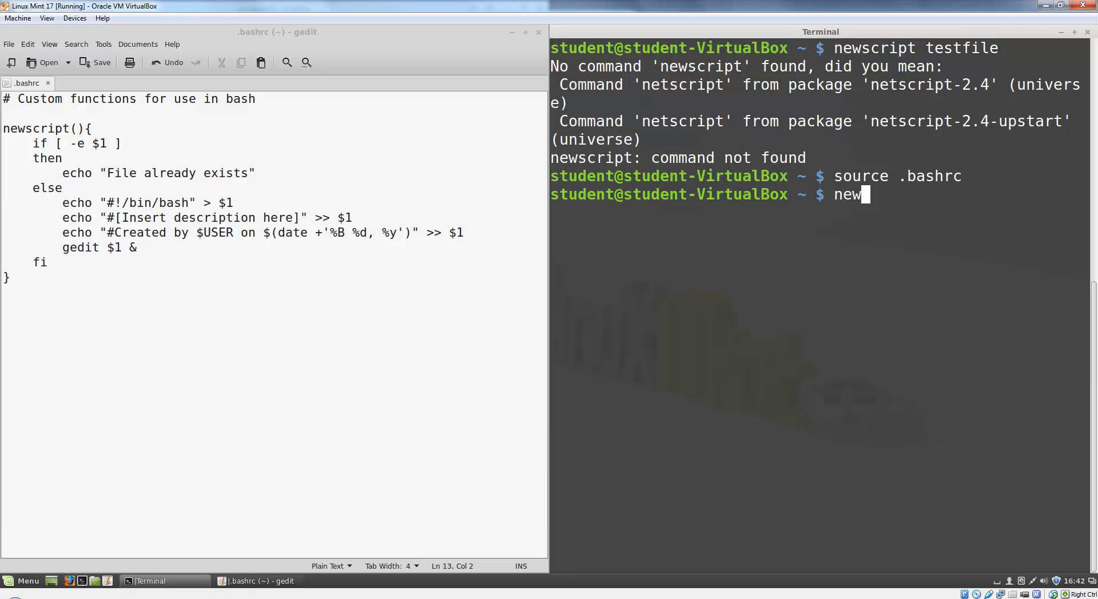
text(script testfile)
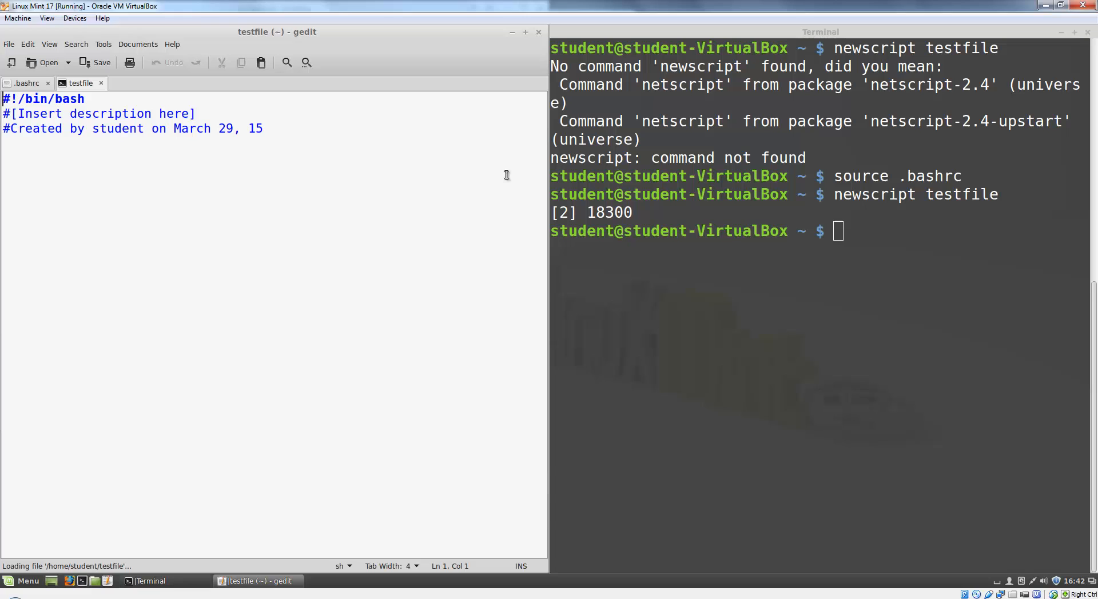
click(266, 128)
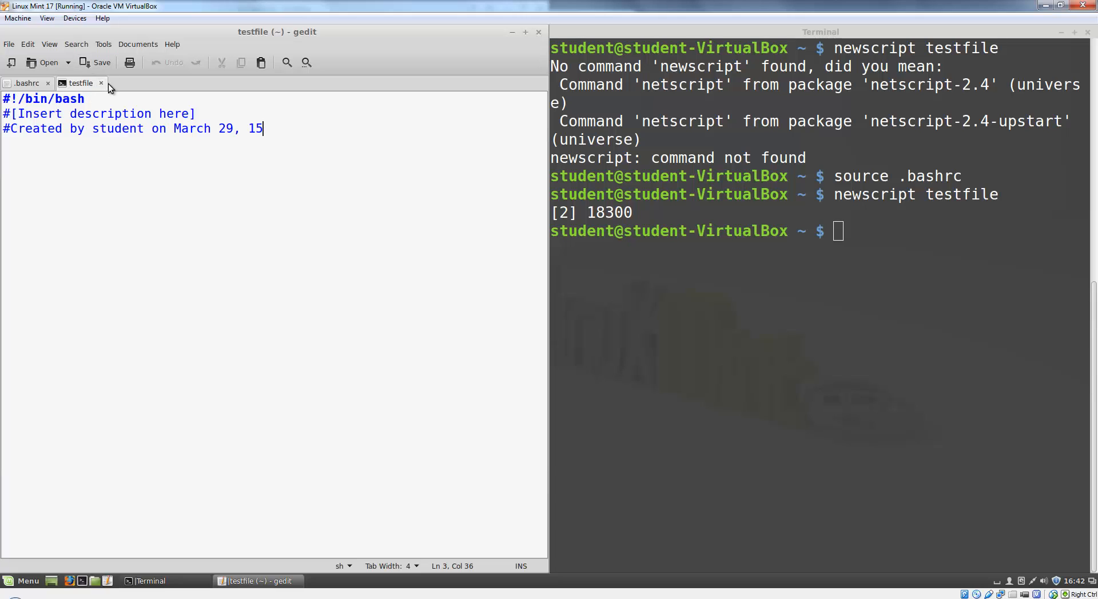
mouse_move(103, 85)
text(;)
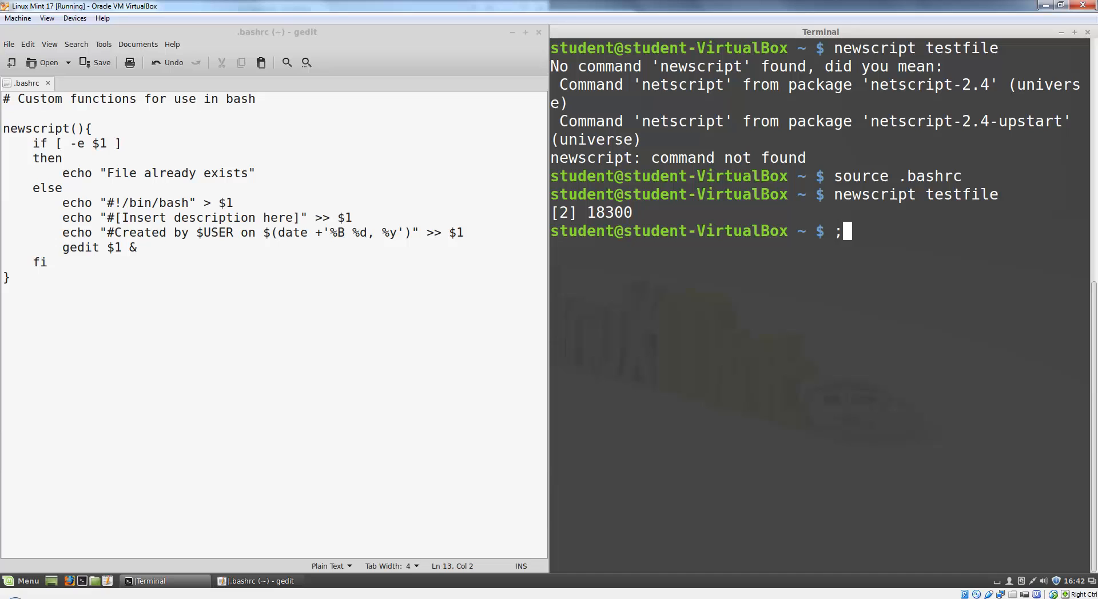
text(ls -a)
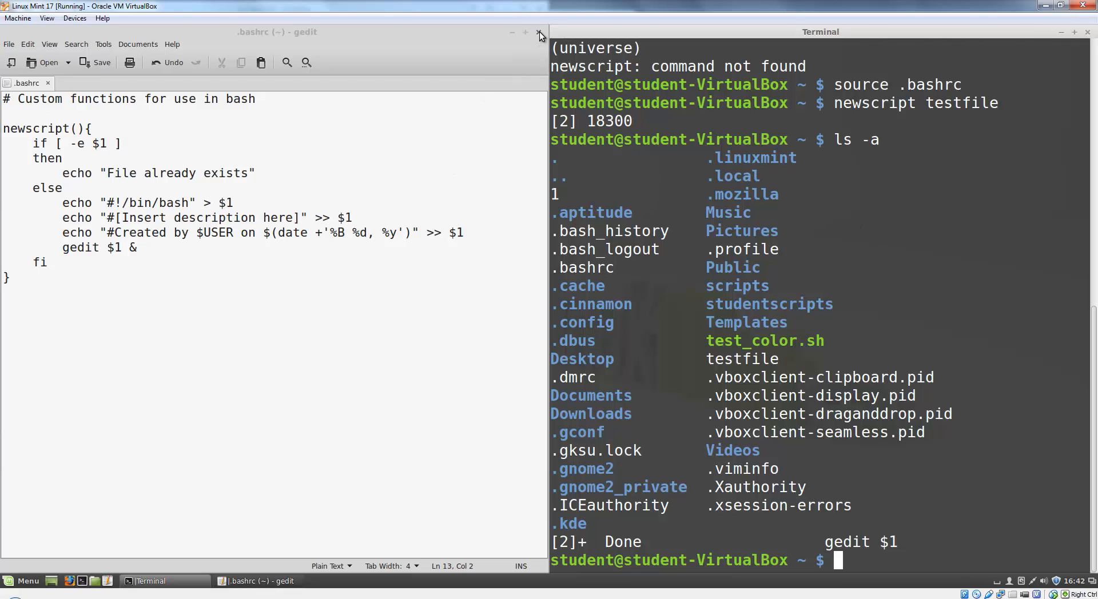
click(538, 34)
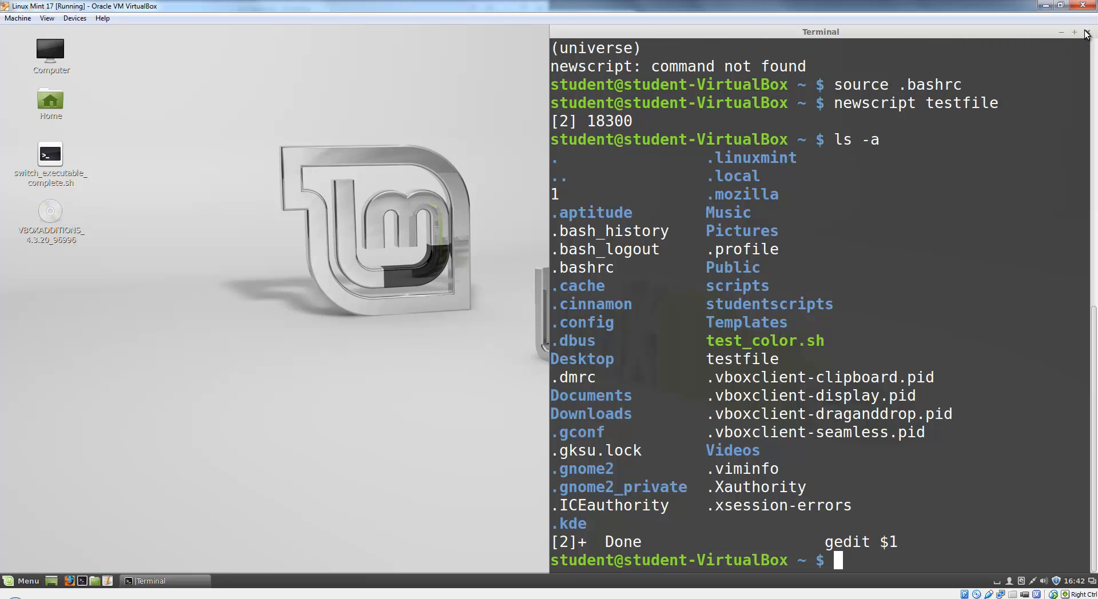
click(1086, 32)
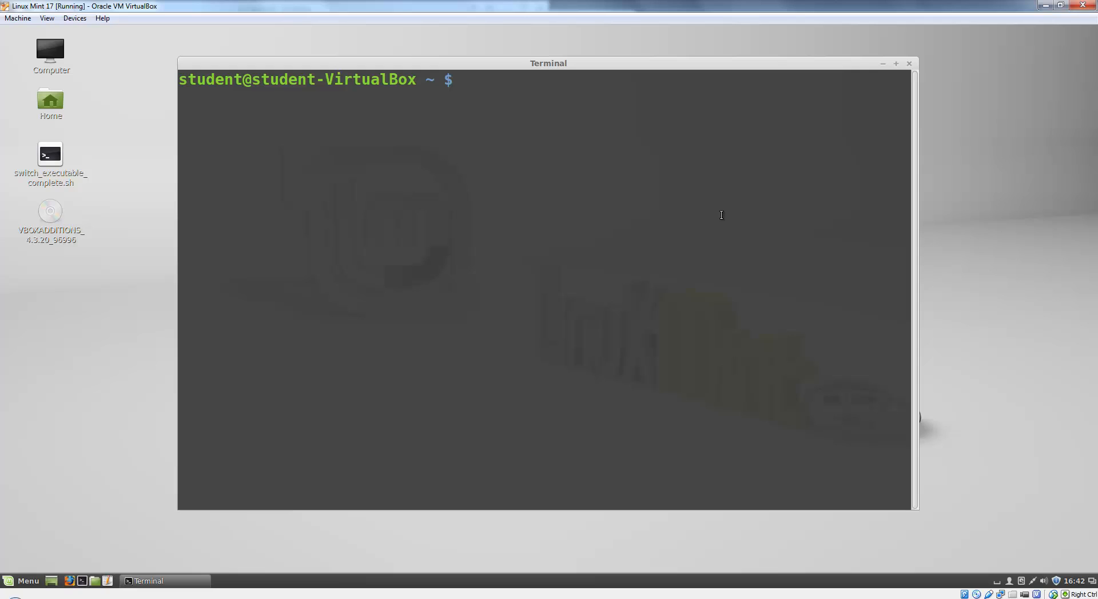
text(newscript anotherf)
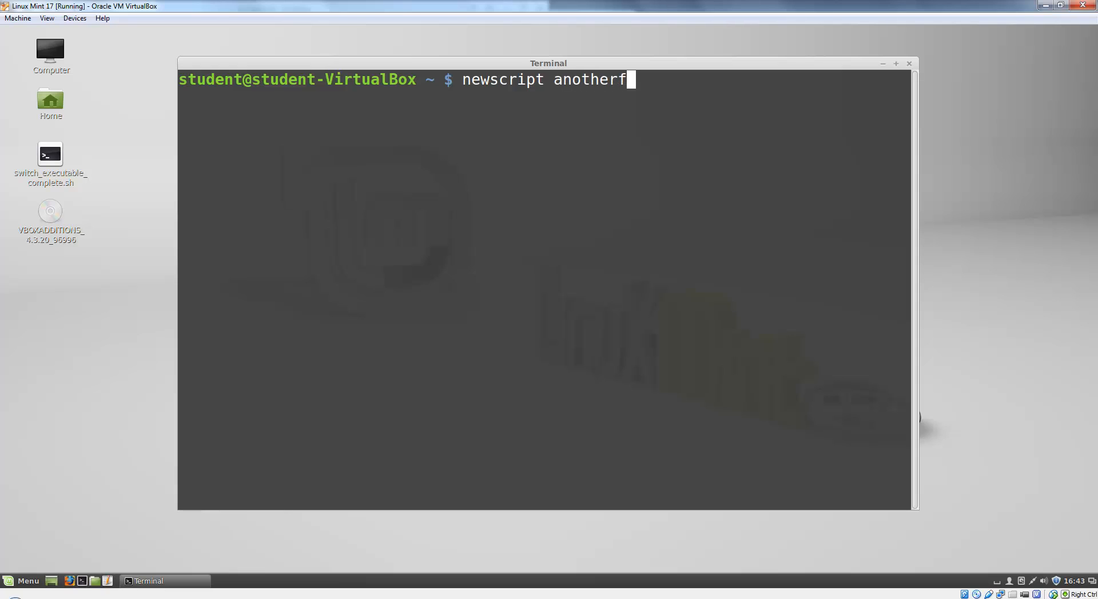
key(Return)
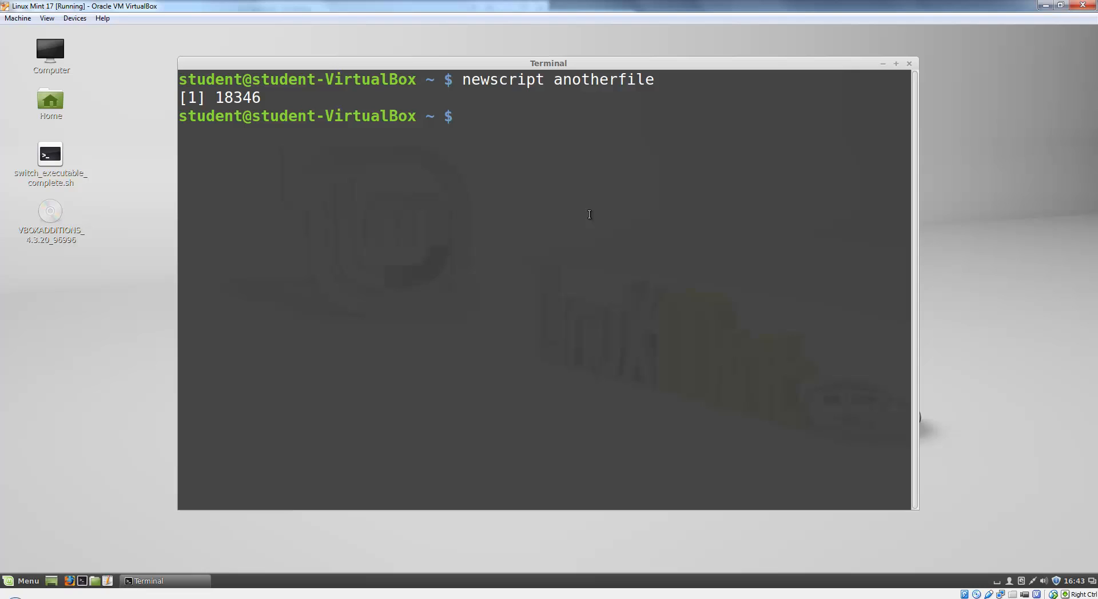
text(newscript anotherfile)
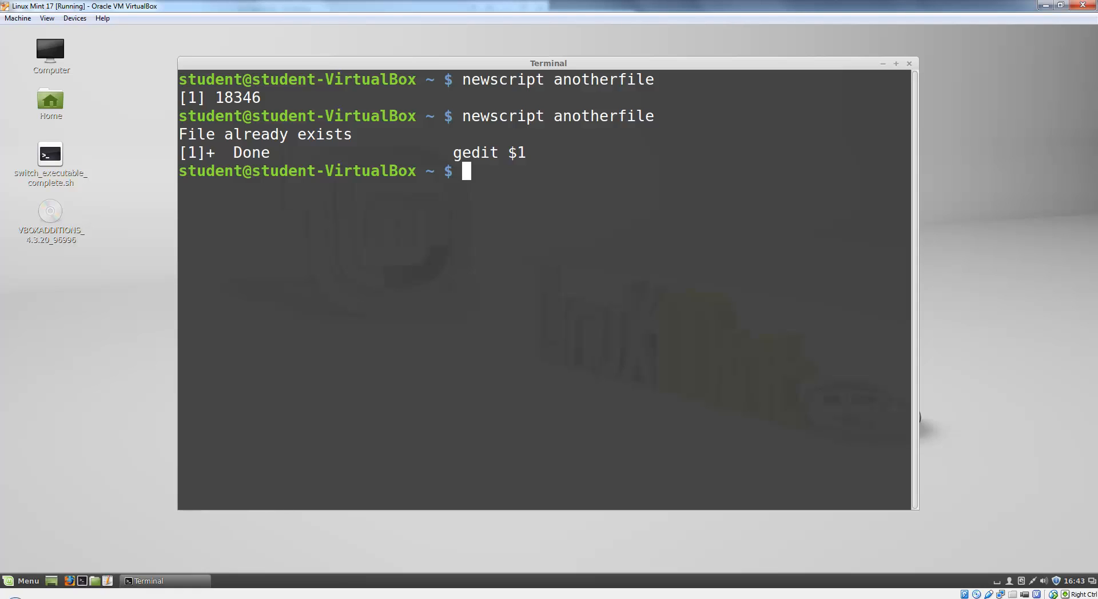
mouse_move(841, 481)
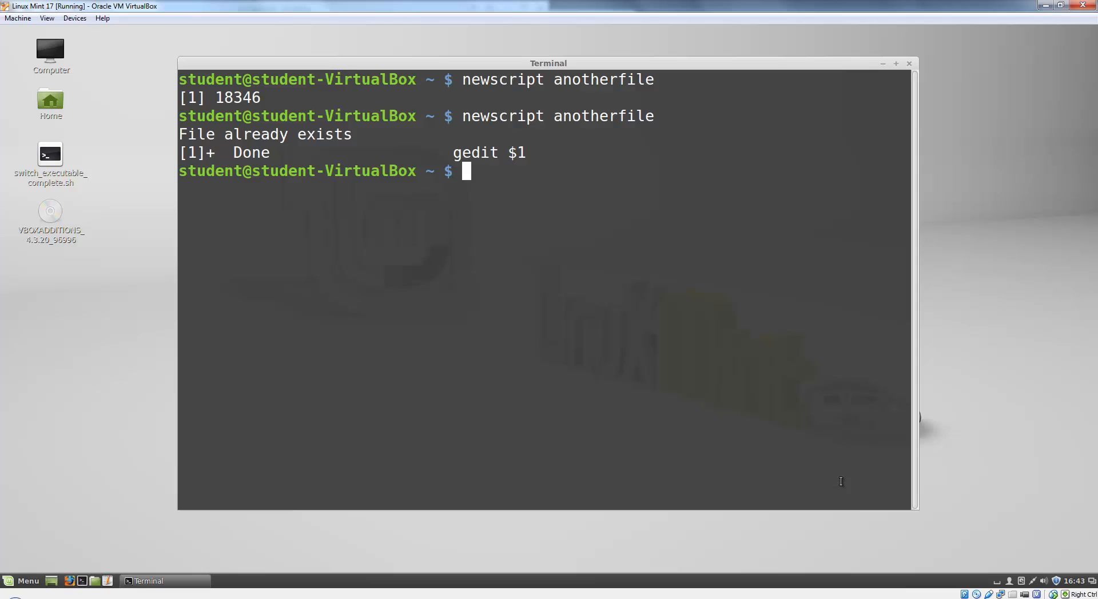